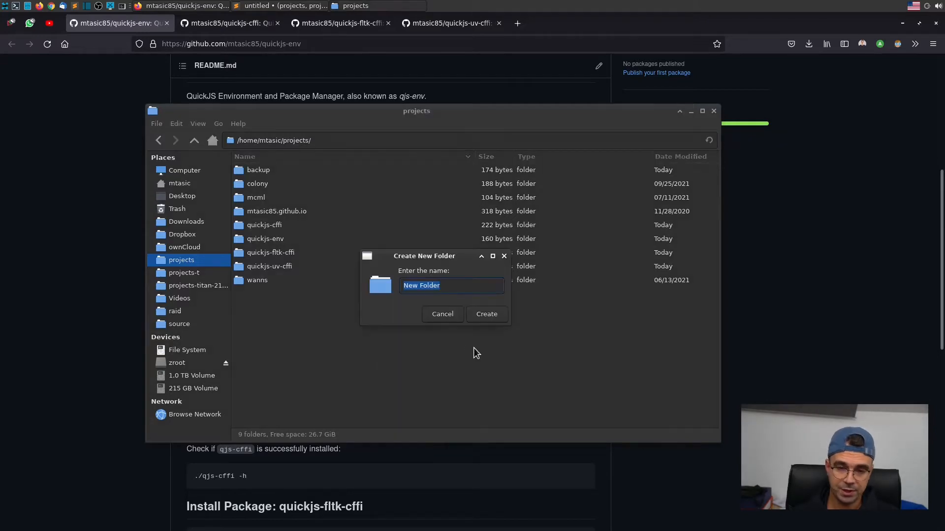
Step: Name the new folder qjs-demo-0 and create it in the projects directory
{"action": "type", "text": "qjs-demo-"}
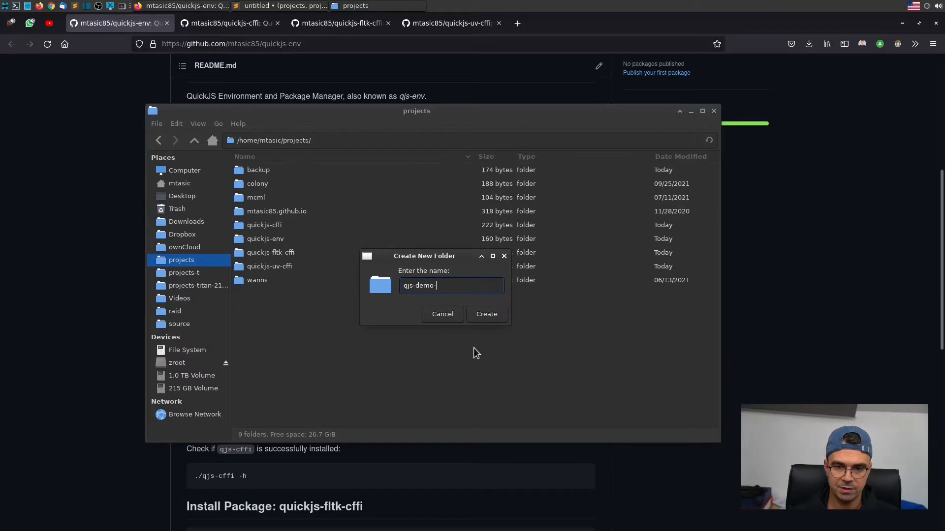
{"action": "left_click", "coordinate": [486, 314]}
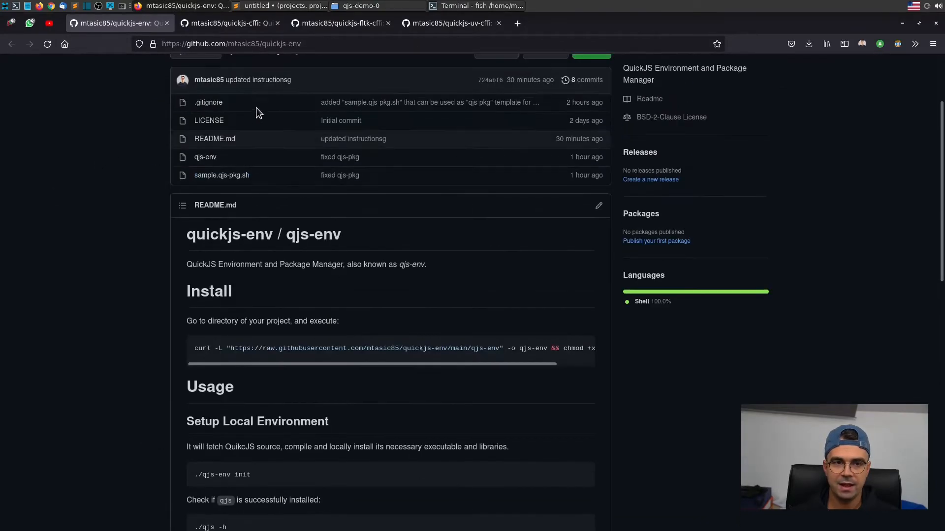
Step: Run the README's curl command in qjs-demo-0 to download the executable qjs-env script
{"action": "left_click", "coordinate": [275, 44]}
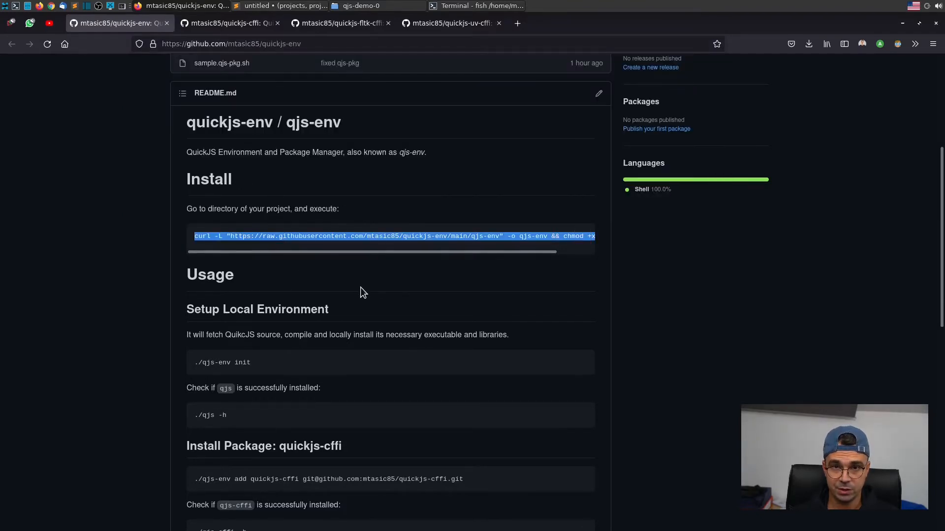
{"action": "left_click", "coordinate": [476, 6]}
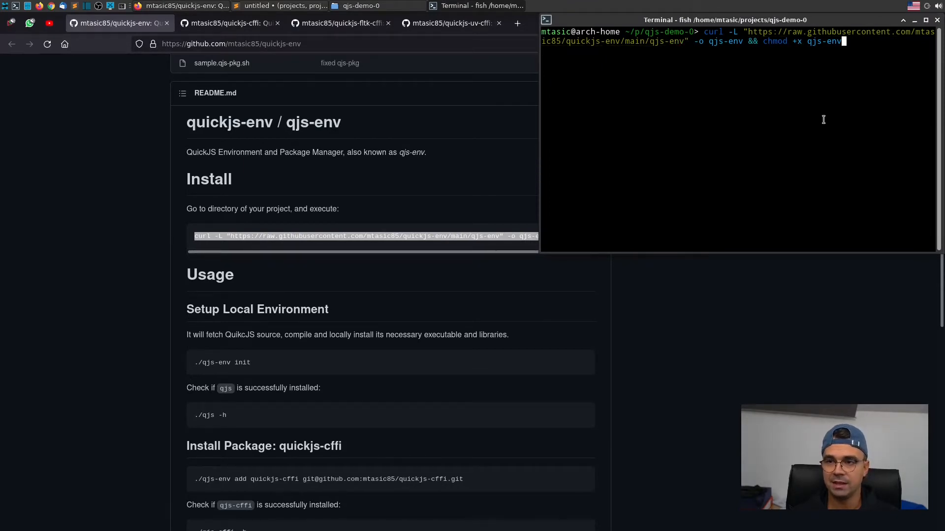
{"action": "key", "text": "Return"}
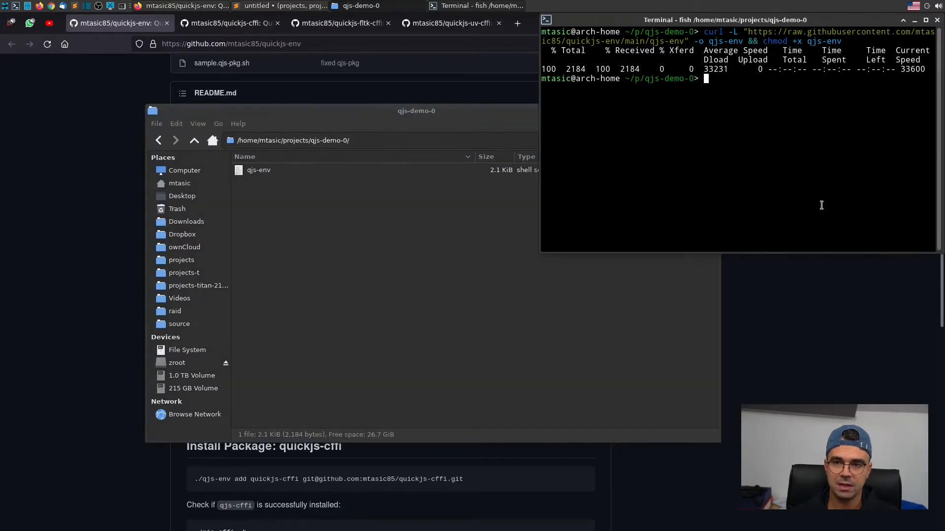
Step: Run ./qjs-env init to clone and compile QuickJS in the project folder
{"action": "type", "text": "./qjs-env init"}
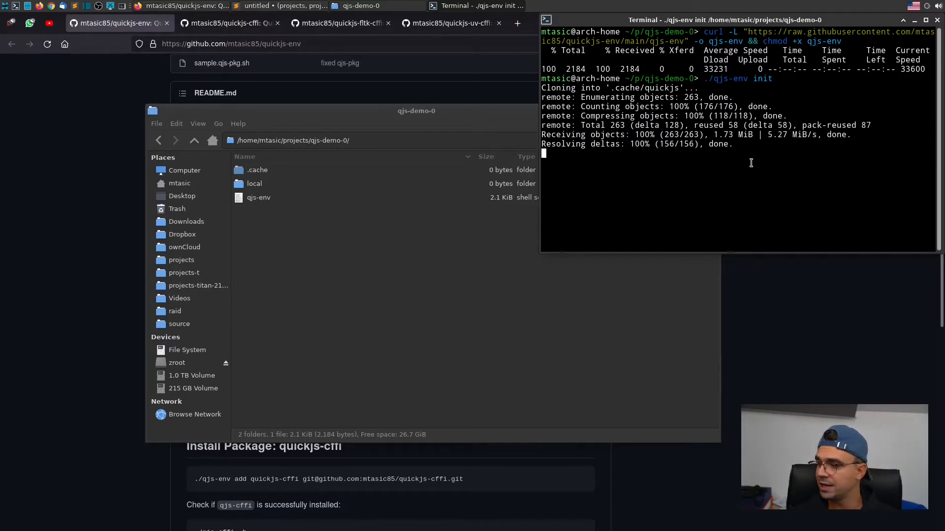
{"action": "mouse_move", "coordinate": [240, 172]}
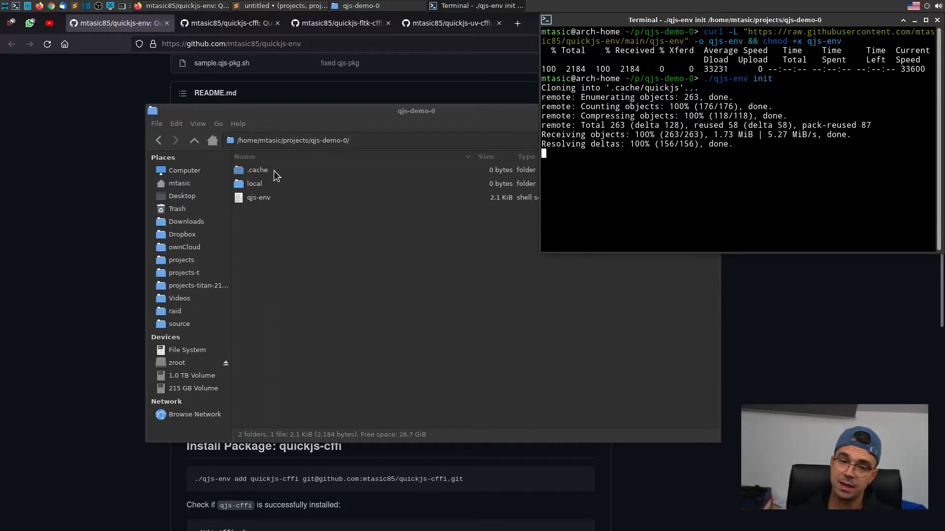
{"action": "mouse_move", "coordinate": [337, 221]}
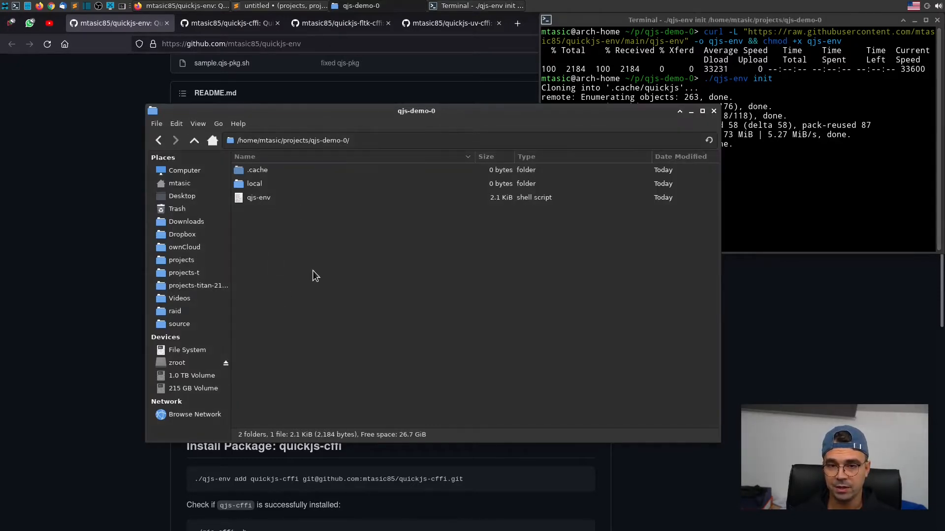
{"action": "mouse_move", "coordinate": [287, 299]}
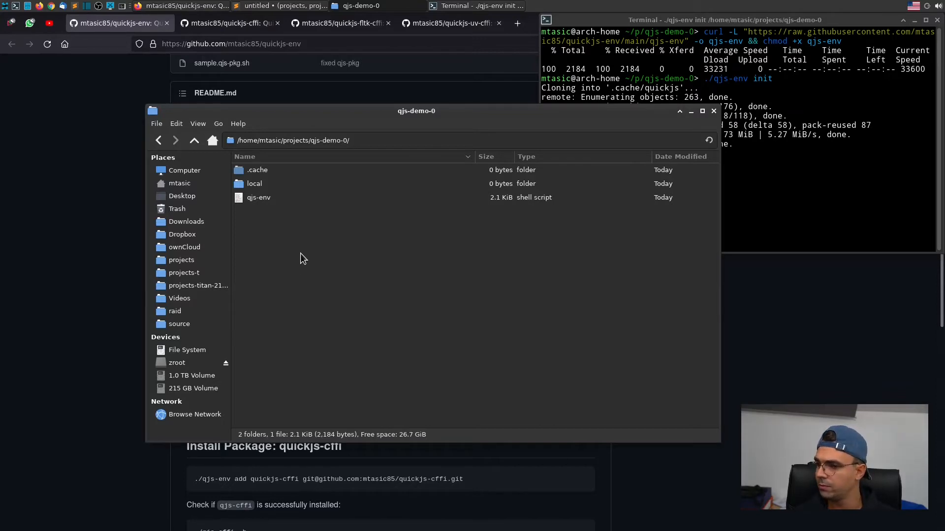
{"action": "mouse_move", "coordinate": [301, 207]}
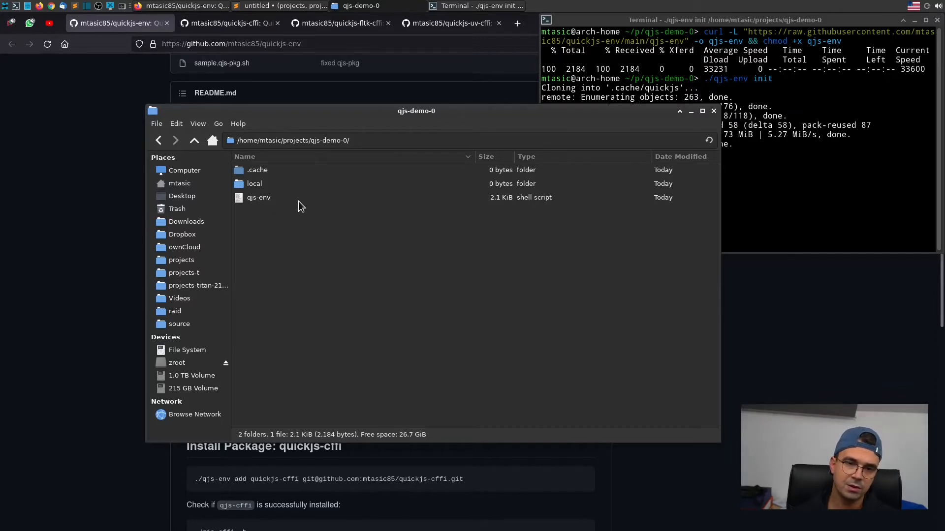
{"action": "mouse_move", "coordinate": [515, 357]}
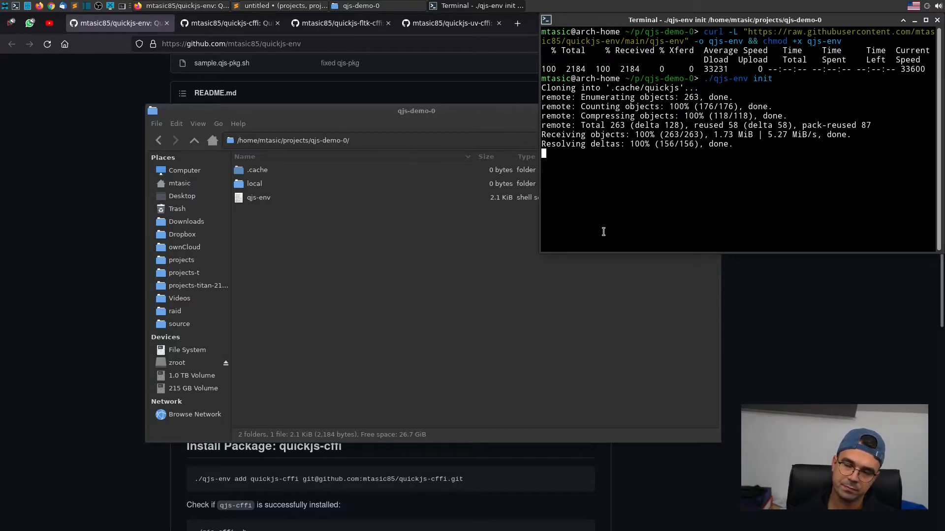
{"action": "mouse_move", "coordinate": [404, 315]}
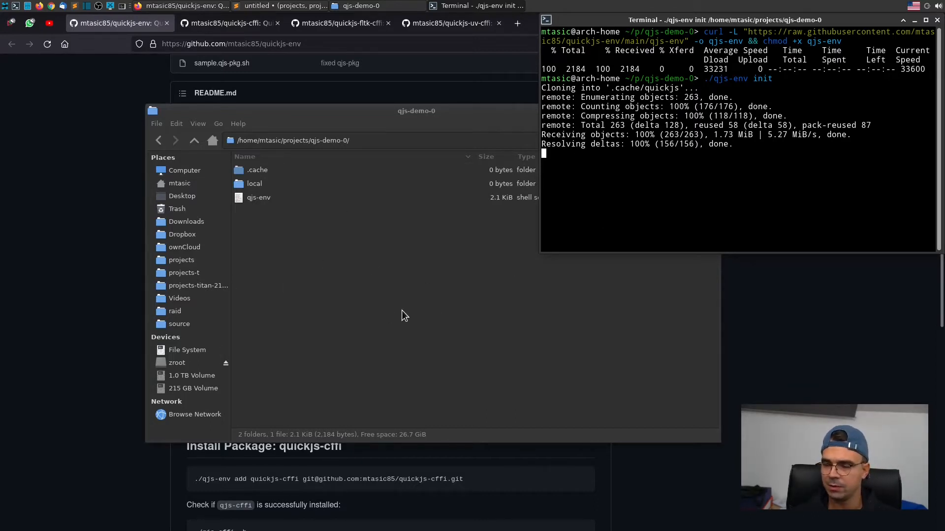
{"action": "mouse_move", "coordinate": [607, 264]}
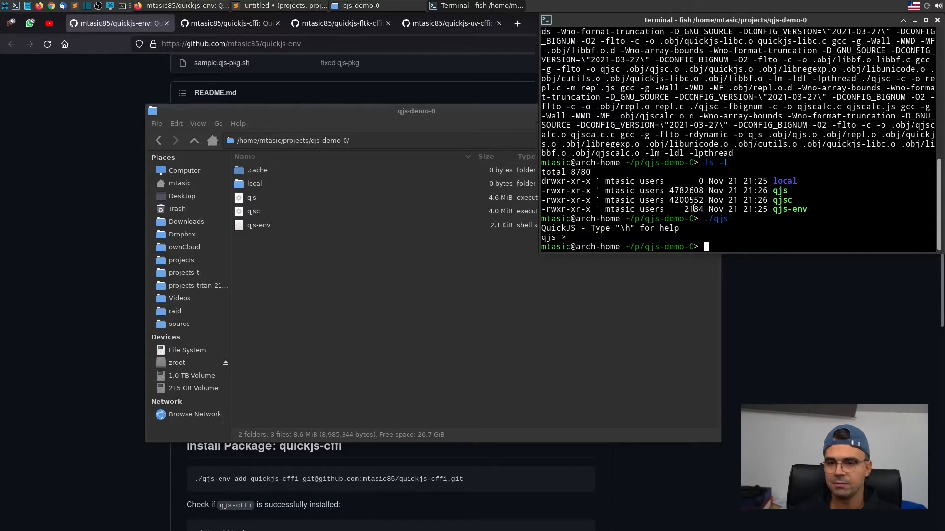
Step: Run ./qjs to confirm the built QuickJS interpreter launches its prompt
{"action": "type", "text": "./qjs"}
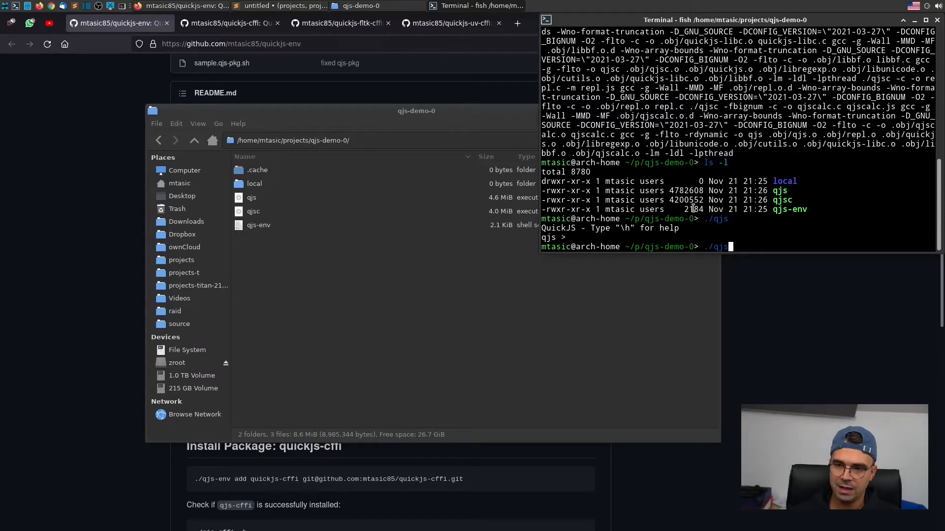
{"action": "key", "text": "Return"}
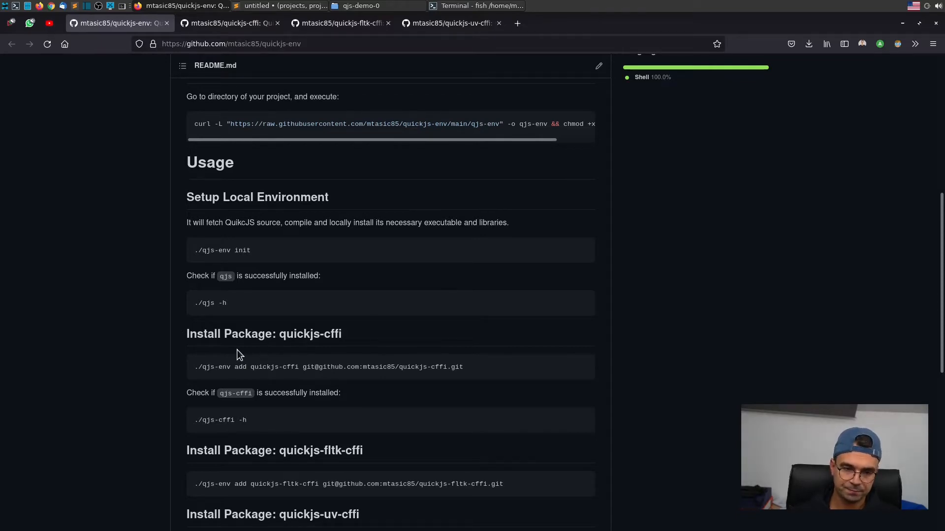
Step: Select the whole quickjs-cffi install command in the README for copying
{"action": "scroll", "scroll_direction": "down", "scroll_amount": 3}
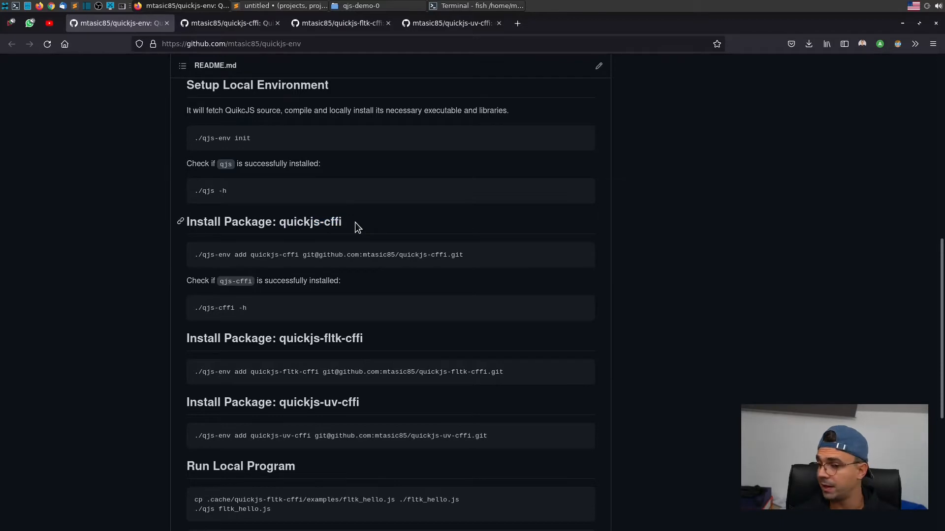
{"action": "double_click", "coordinate": [309, 223]}
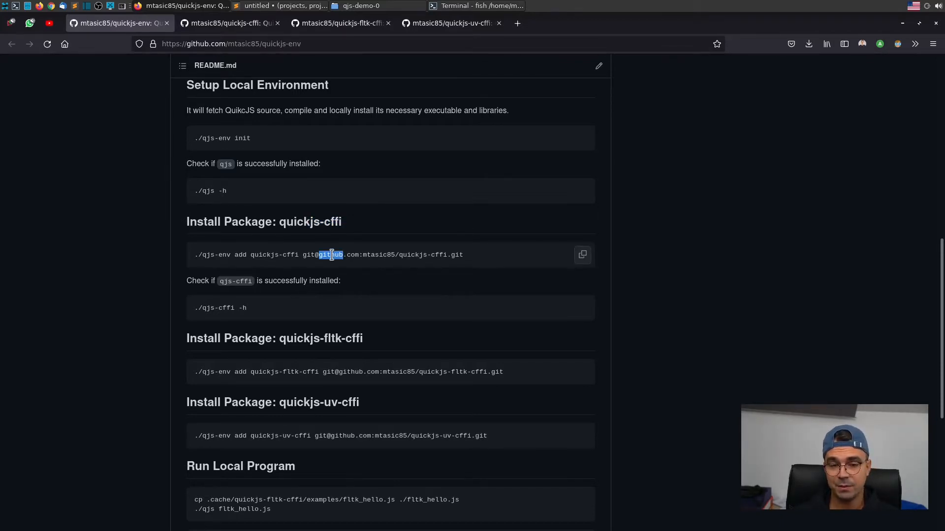
{"action": "triple_click", "coordinate": [330, 255]}
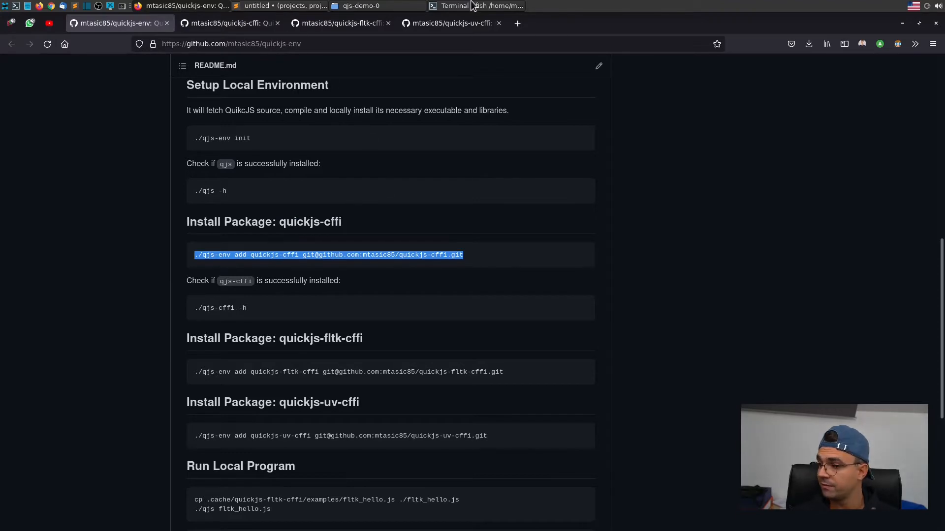
{"action": "mouse_move", "coordinate": [471, 5]}
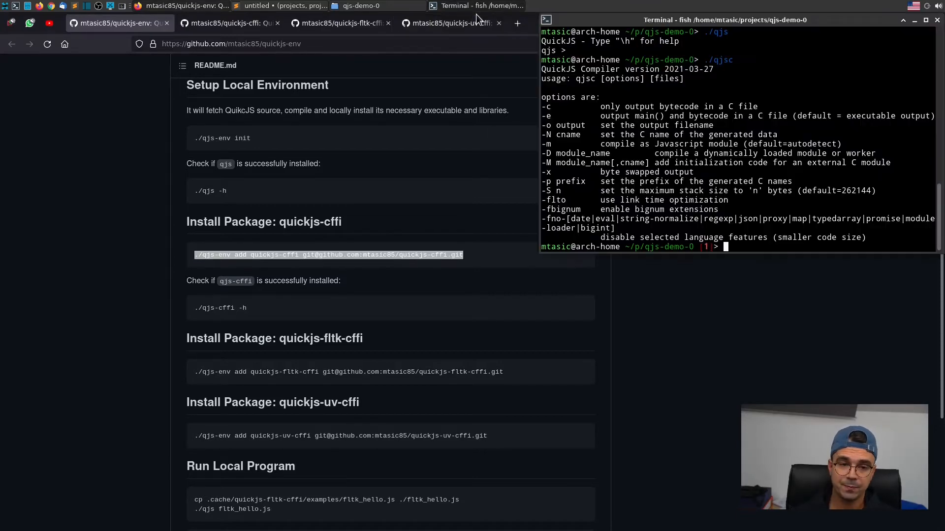
Step: Run ./qjs-env add quickjs-cffi with its GitHub address, building and installing quickjs-cffi 0.1.0
{"action": "type", "text": "./qjs-env add quickjs-cffi git@github.com:mtasic85/quickjs-cffi.git"}
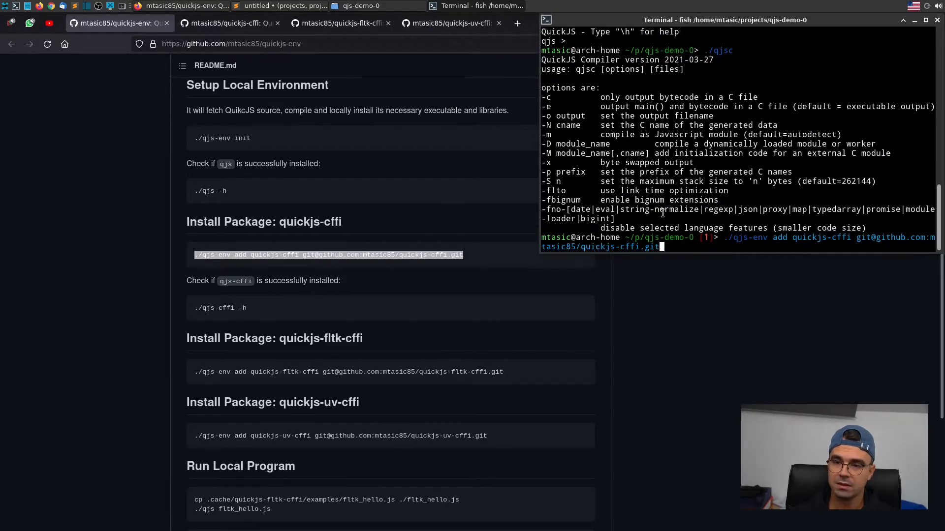
{"action": "double_click", "coordinate": [779, 238]}
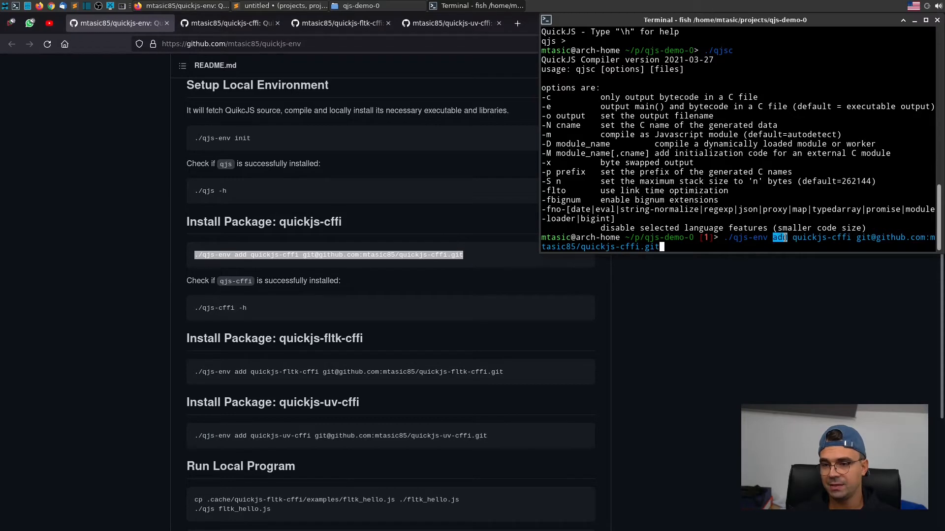
{"action": "double_click", "coordinate": [822, 237]}
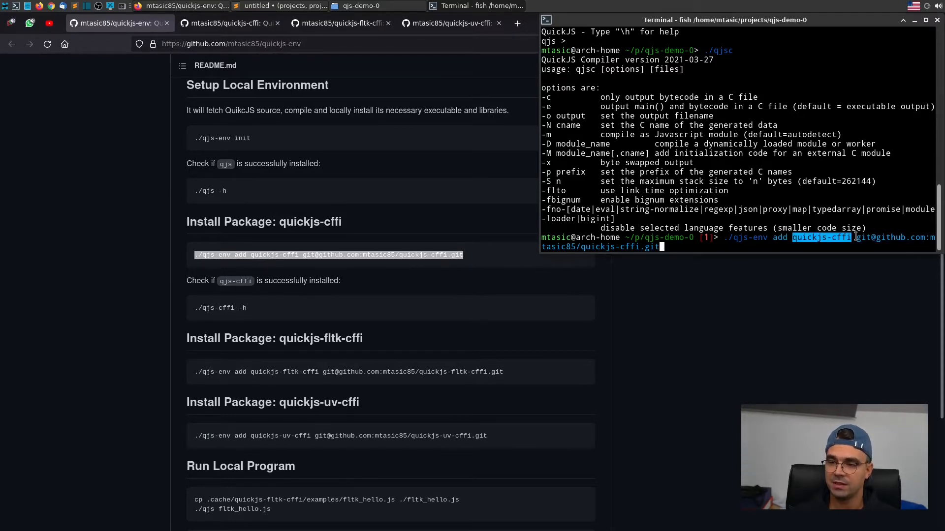
{"action": "left_click_drag", "start_coordinate": [855, 237], "coordinate": [663, 246]}
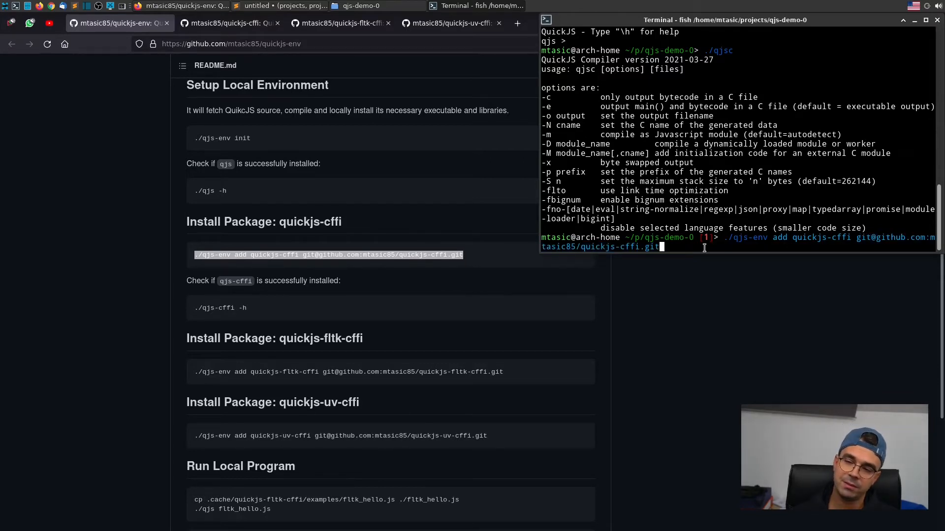
{"action": "key", "text": "Return"}
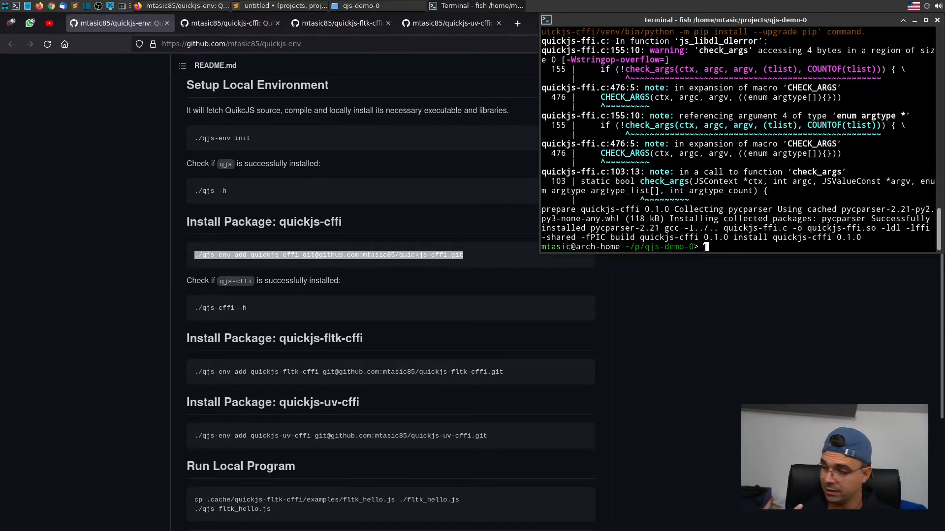
{"action": "mouse_move", "coordinate": [454, 113]}
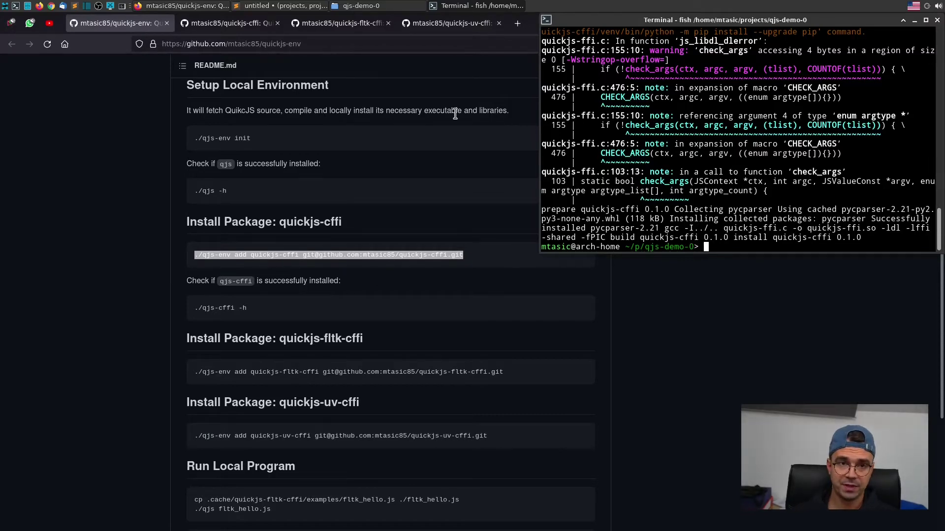
{"action": "left_click", "coordinate": [231, 24]}
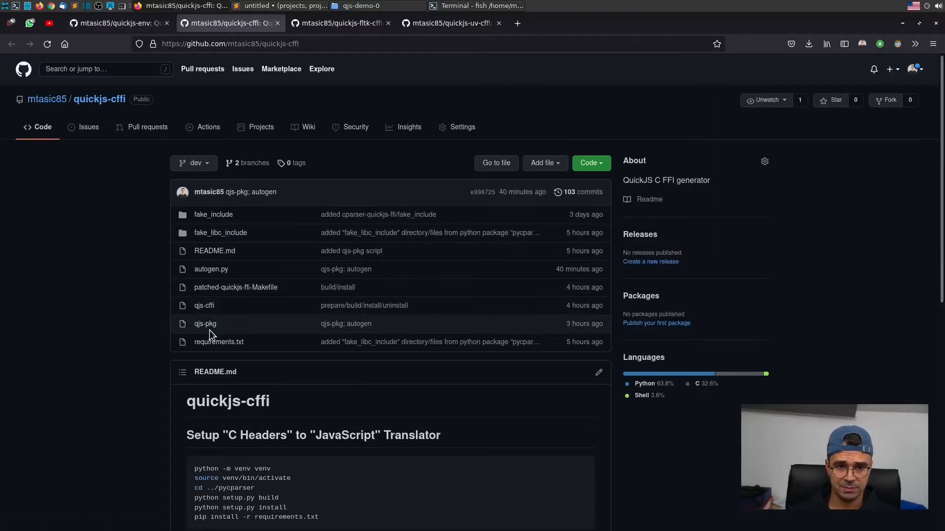
Step: Read through the quickjs-cffi qjs-pkg script's prepare, build, install and uninstall functions
{"action": "left_click", "coordinate": [205, 324]}
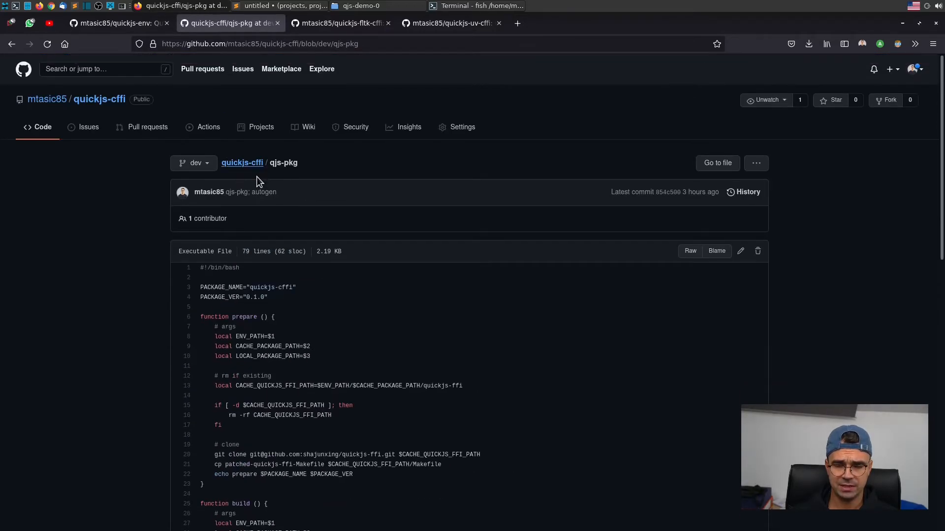
{"action": "scroll", "scroll_direction": "down", "scroll_amount": 3}
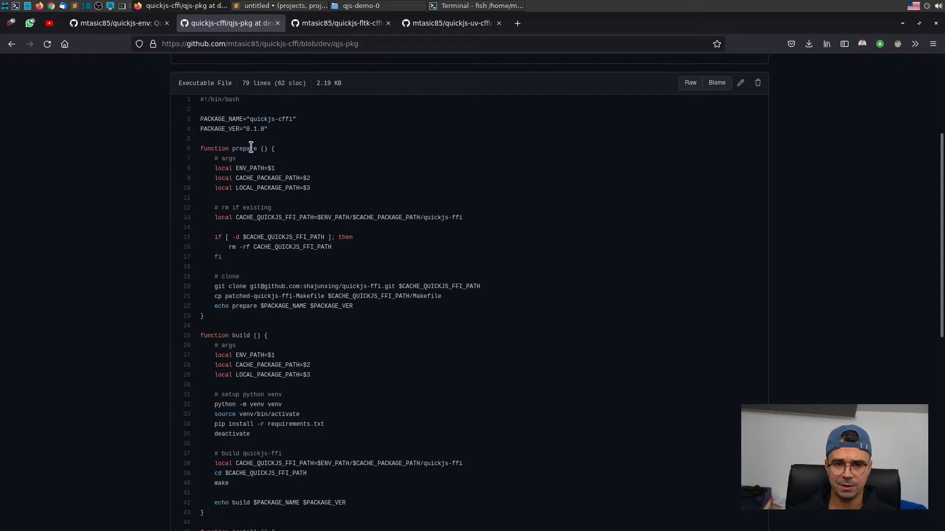
{"action": "scroll", "scroll_direction": "down", "scroll_amount": 3}
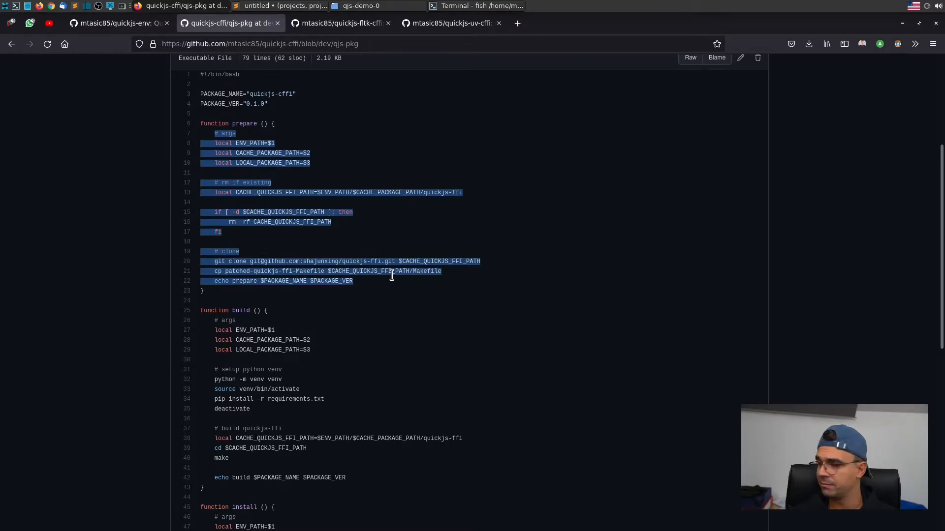
{"action": "mouse_move", "coordinate": [361, 289]}
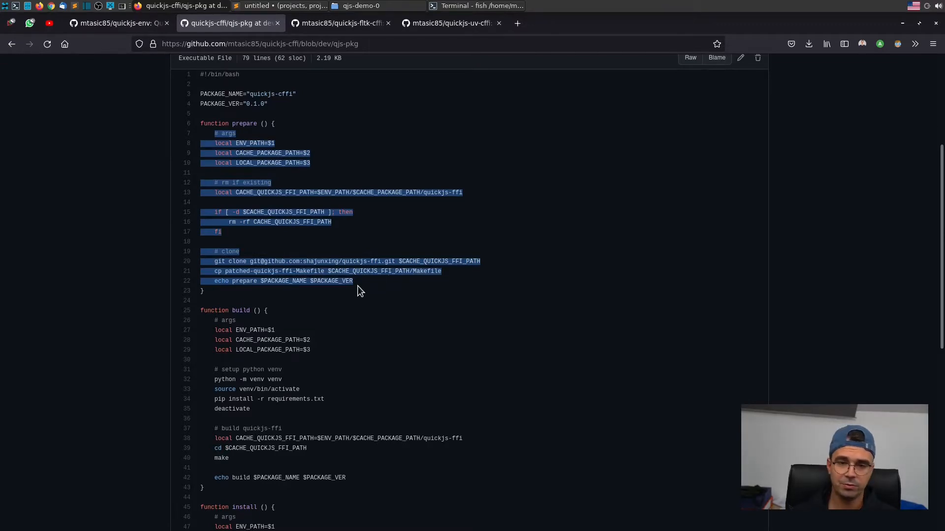
{"action": "mouse_move", "coordinate": [346, 300]}
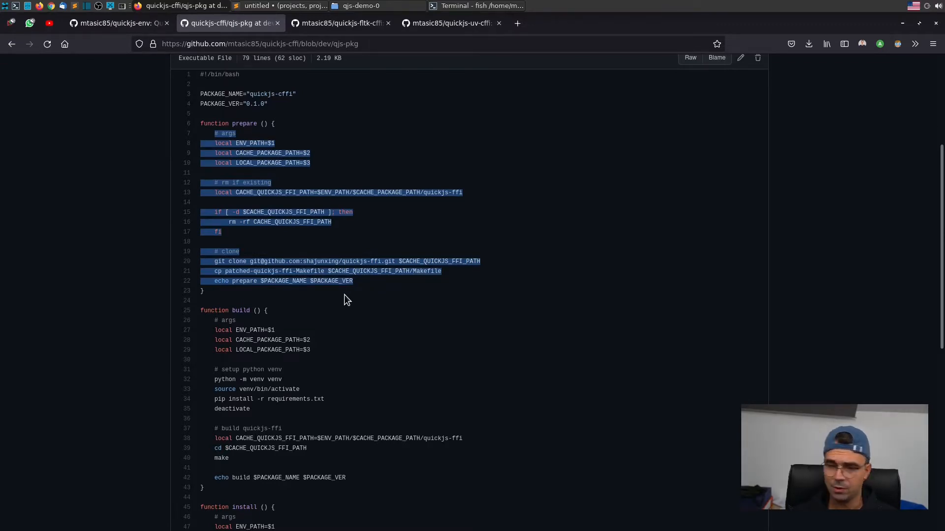
{"action": "mouse_move", "coordinate": [315, 305]}
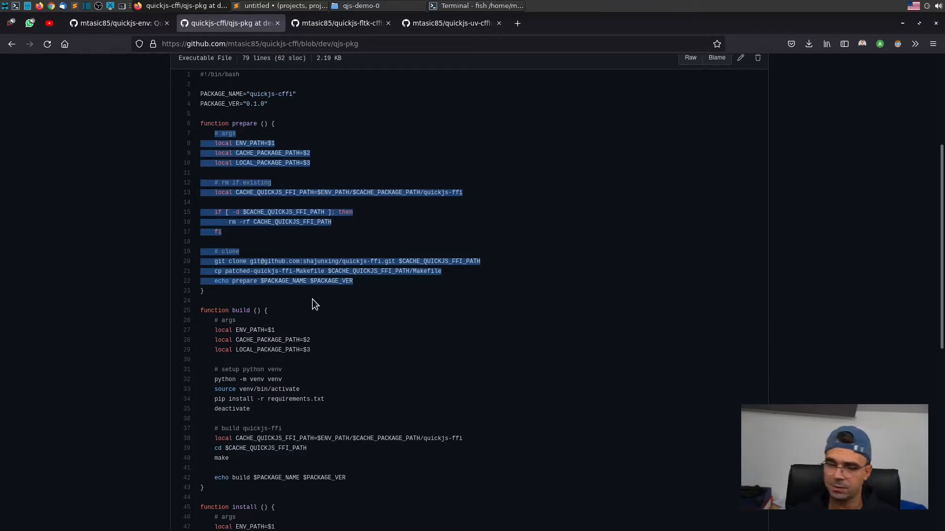
{"action": "scroll", "scroll_direction": "down", "scroll_amount": 3}
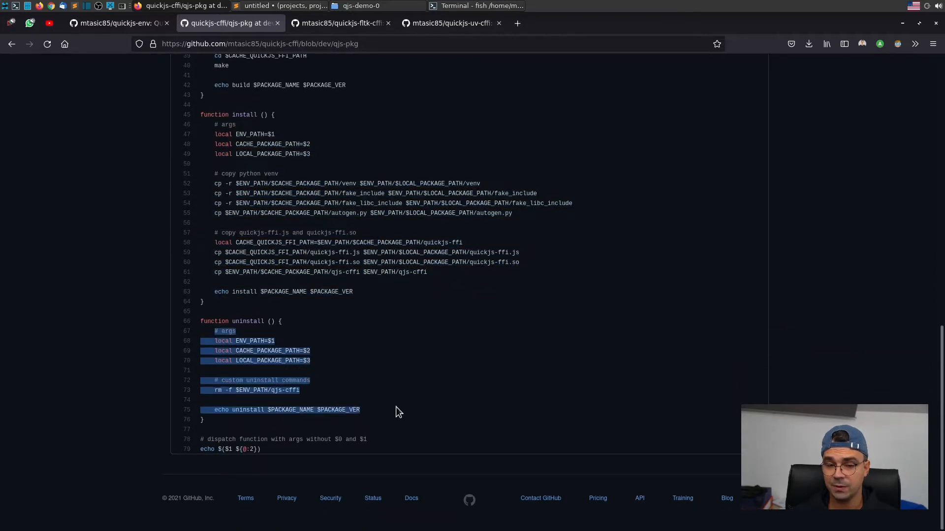
{"action": "mouse_move", "coordinate": [406, 410]}
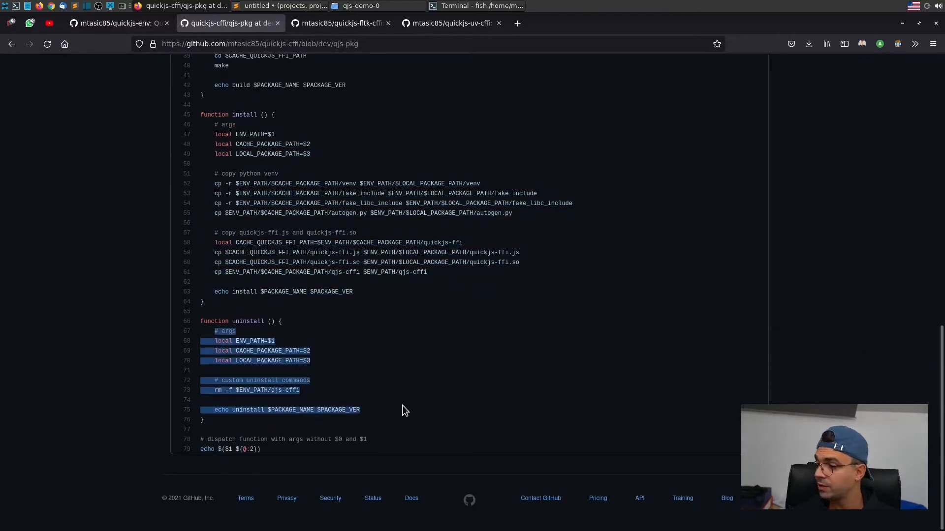
{"action": "mouse_move", "coordinate": [265, 226]}
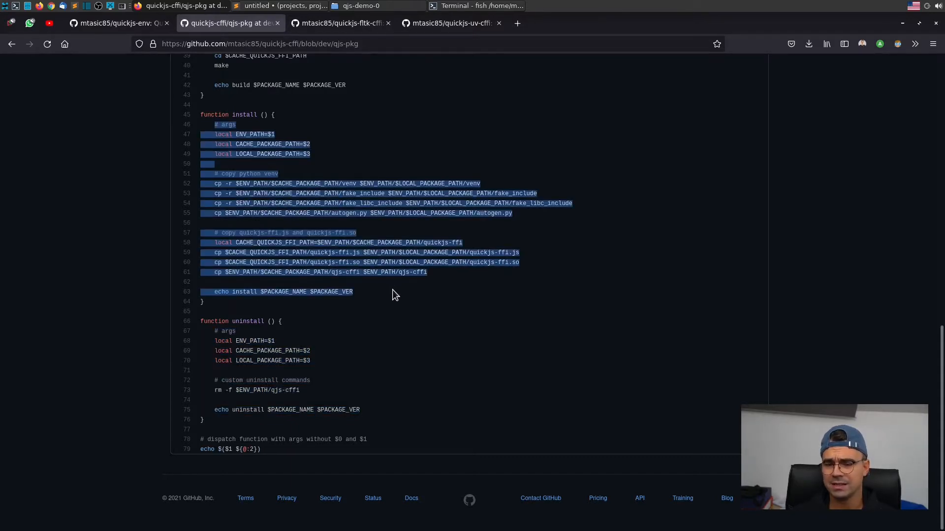
{"action": "mouse_move", "coordinate": [415, 295]}
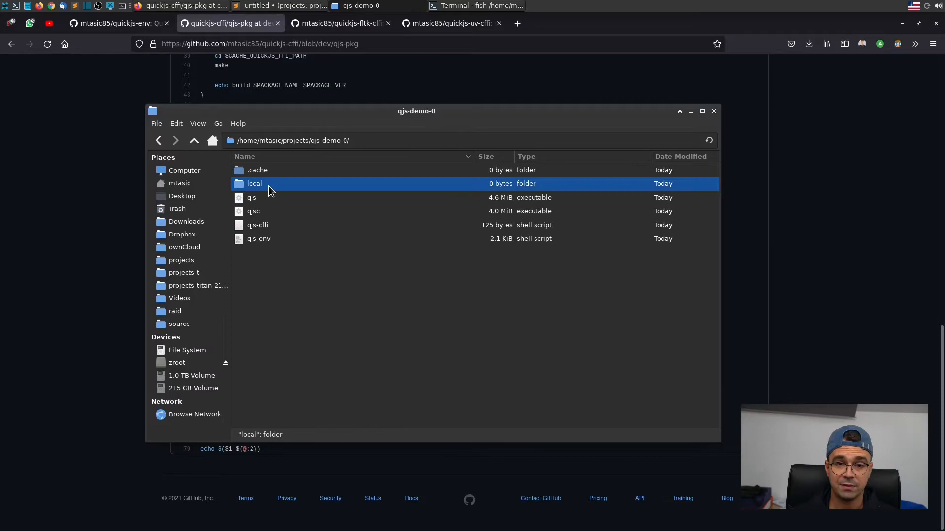
Step: Browse the installed quickjs-cffi files under local/quickjs-cffi, then return to qjs-demo-0 and the README
{"action": "double_click", "coordinate": [254, 183]}
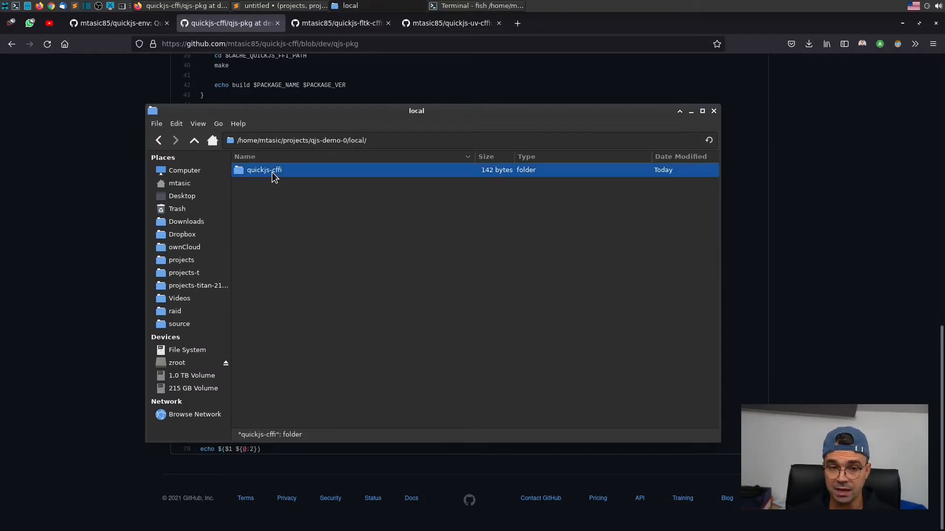
{"action": "double_click", "coordinate": [264, 169]}
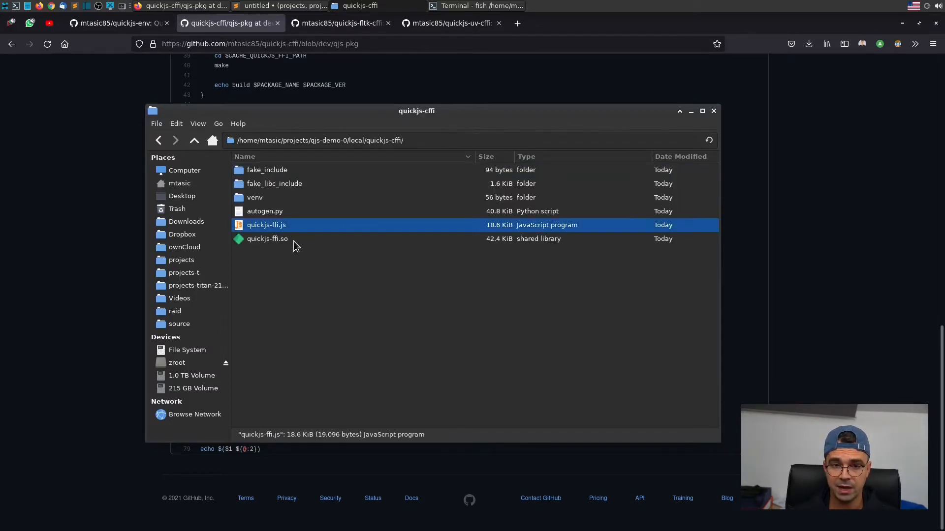
{"action": "left_click", "coordinate": [311, 292]}
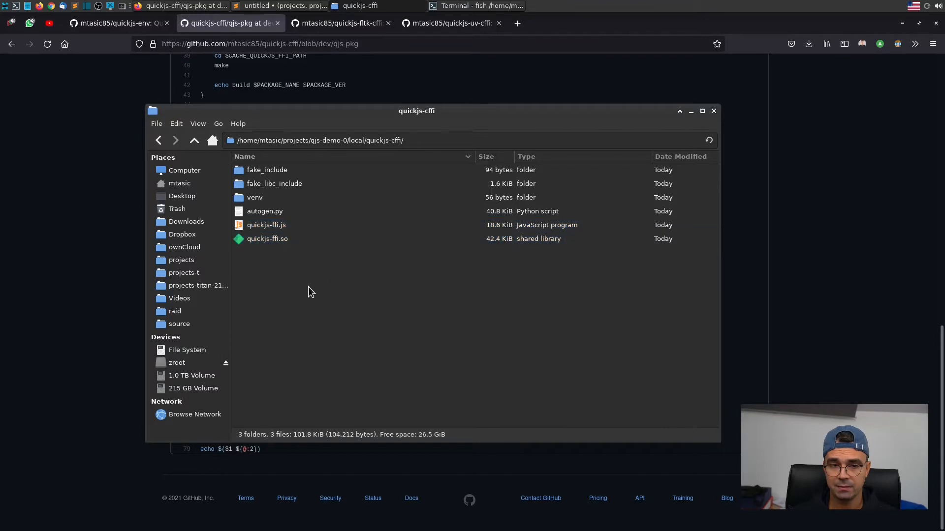
{"action": "mouse_move", "coordinate": [397, 158]}
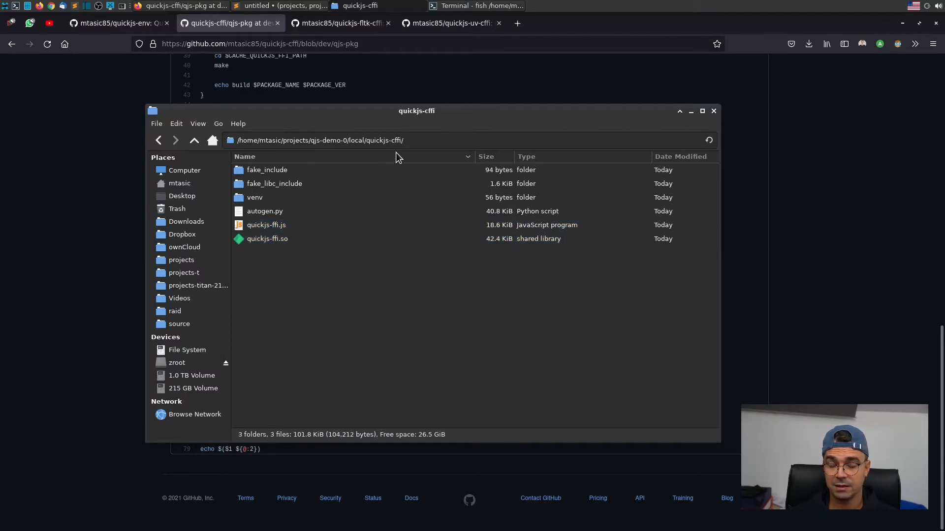
{"action": "left_click", "coordinate": [365, 140]}
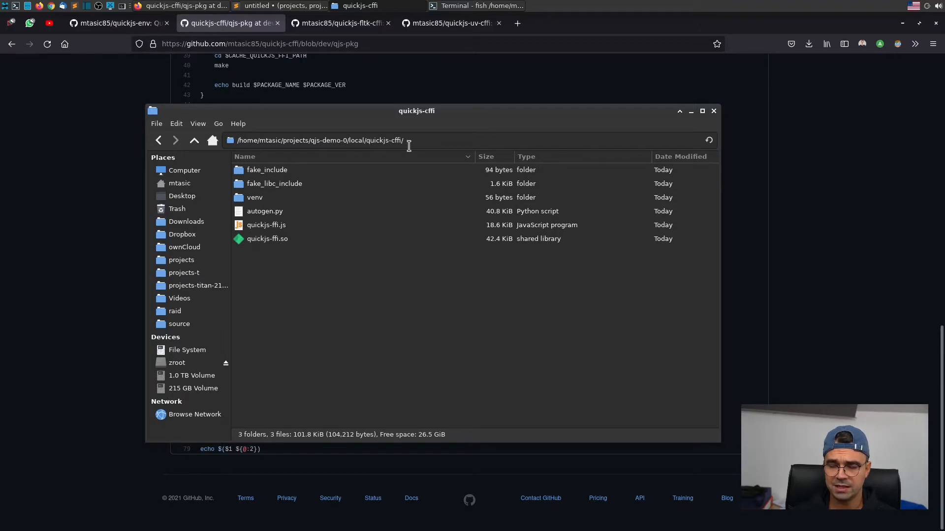
{"action": "mouse_move", "coordinate": [384, 205]}
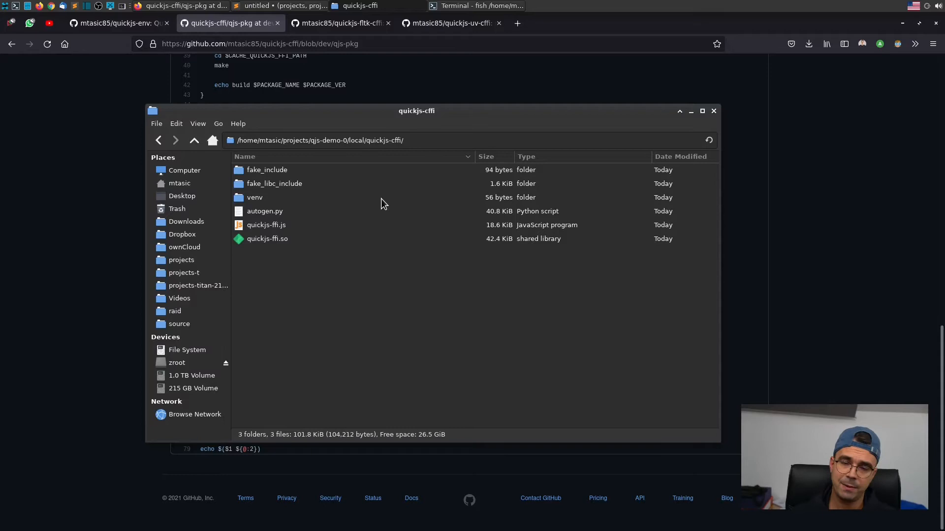
{"action": "mouse_move", "coordinate": [295, 230]}
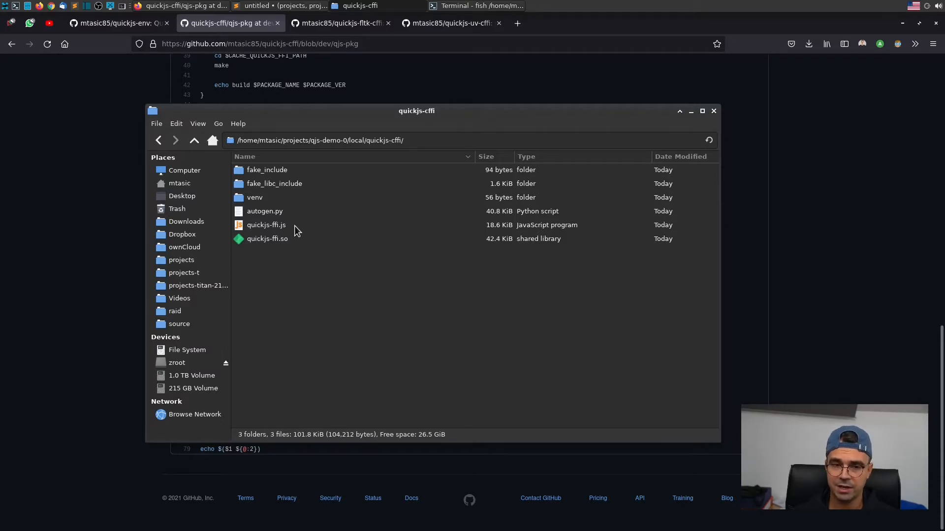
{"action": "mouse_move", "coordinate": [306, 259]}
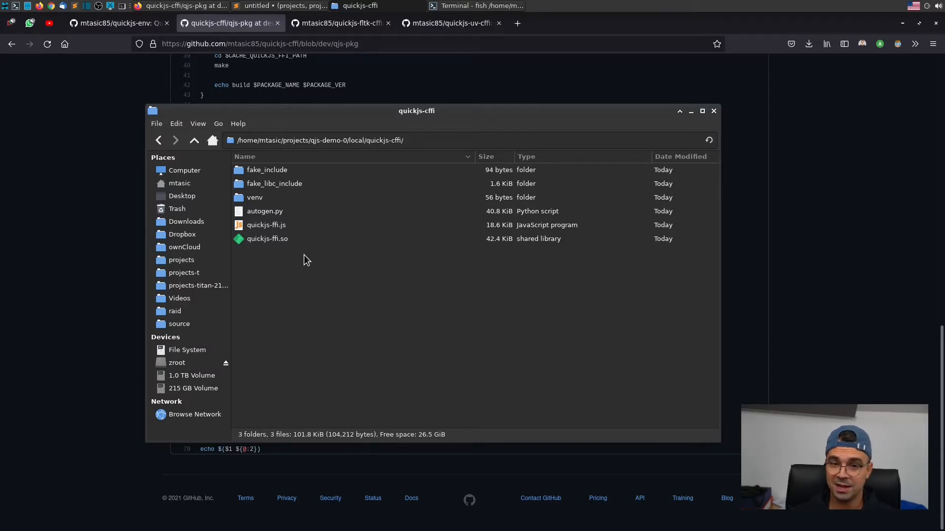
{"action": "mouse_move", "coordinate": [308, 242]}
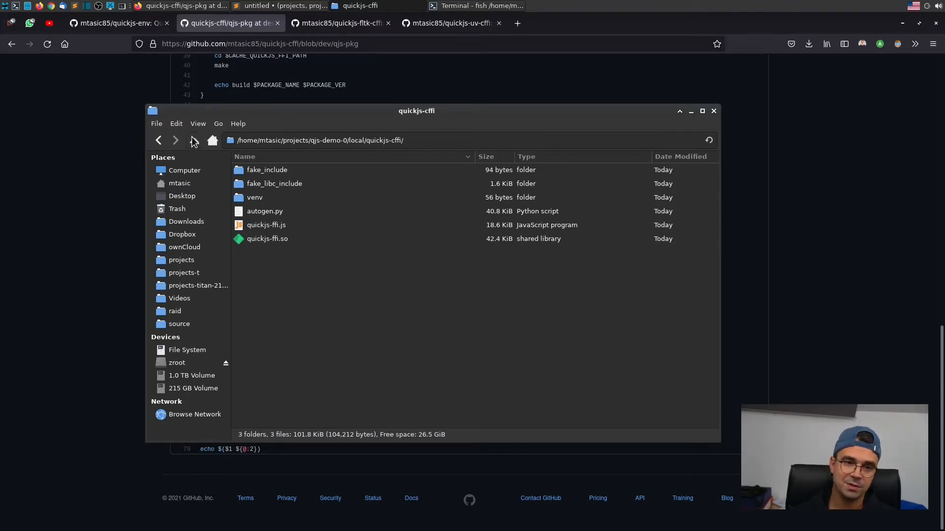
{"action": "left_click", "coordinate": [194, 141]}
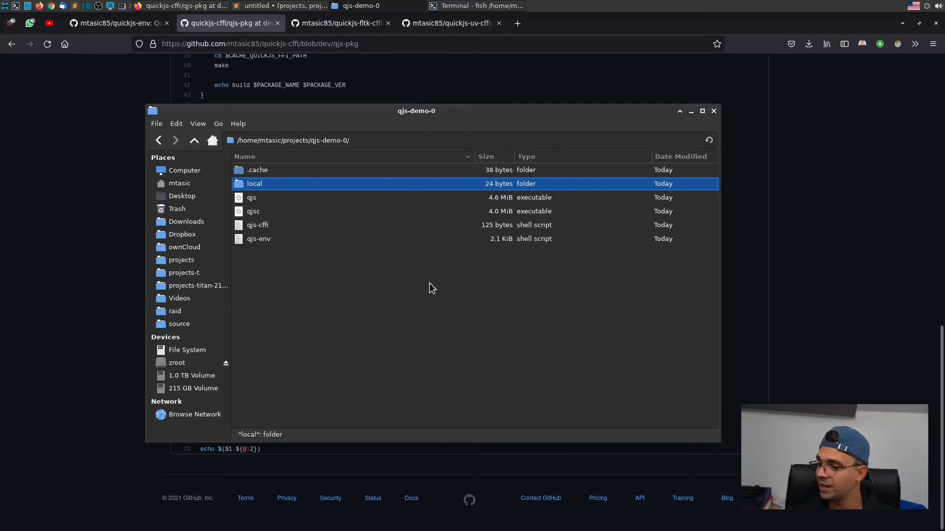
{"action": "mouse_move", "coordinate": [429, 293]}
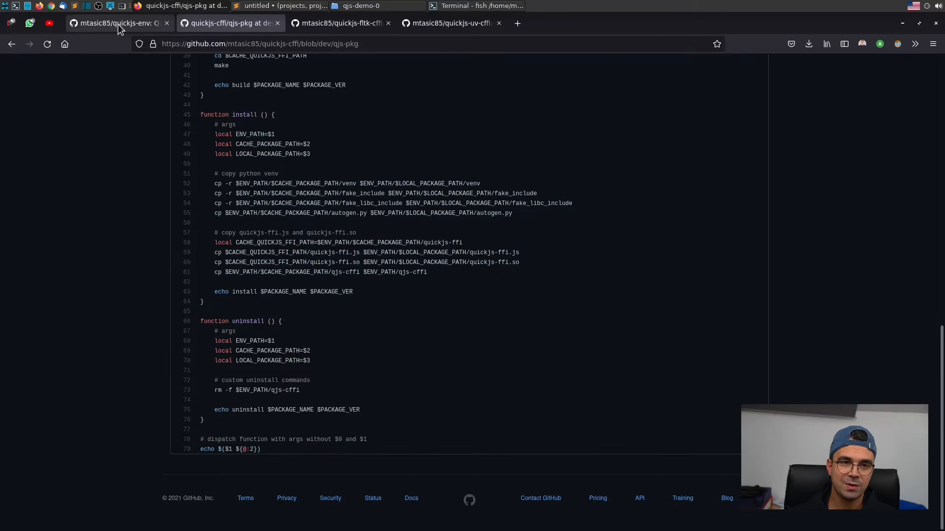
{"action": "left_click", "coordinate": [118, 24]}
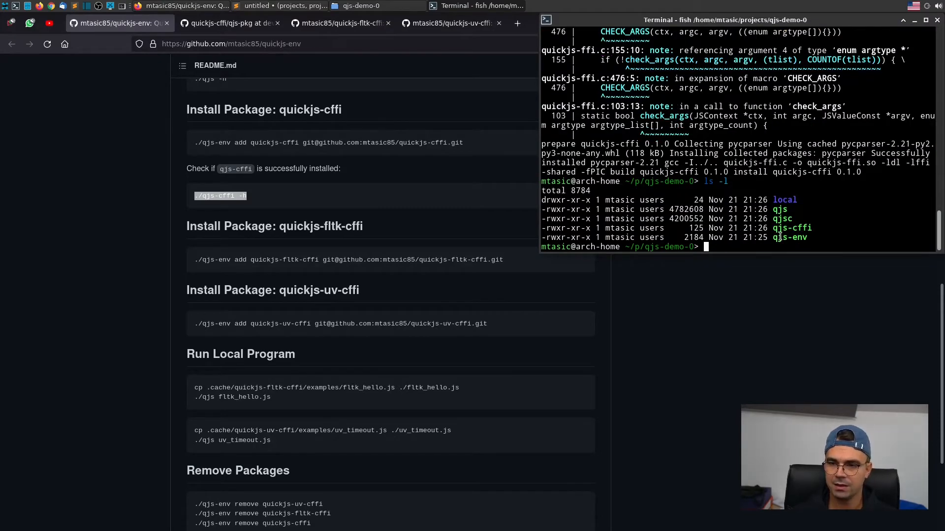
Step: Run ./qjs-cffi -h and ls -l to confirm the install, then select the quickjs-fltk-cffi add command
{"action": "type", "text": "./qjs-cffi -h"}
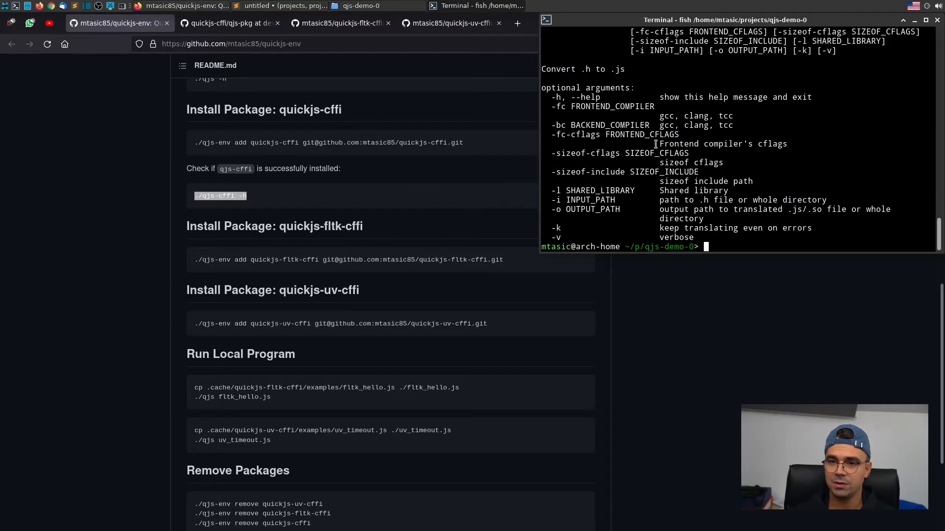
{"action": "type", "text": "ls -l"}
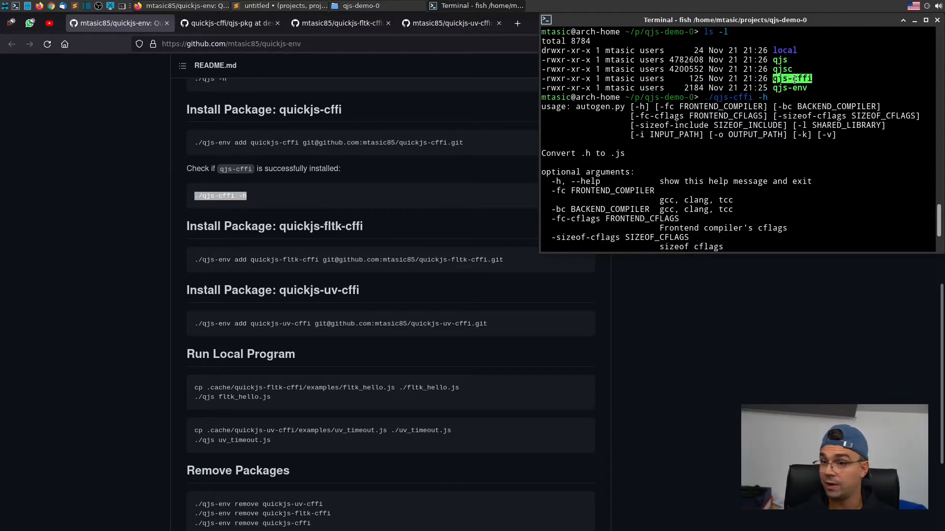
{"action": "mouse_move", "coordinate": [208, 309]}
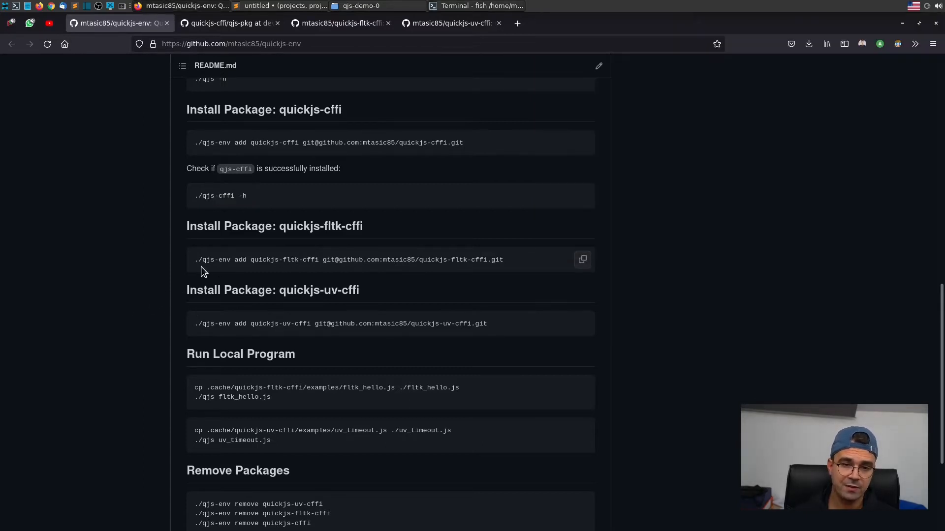
{"action": "triple_click", "coordinate": [348, 260]}
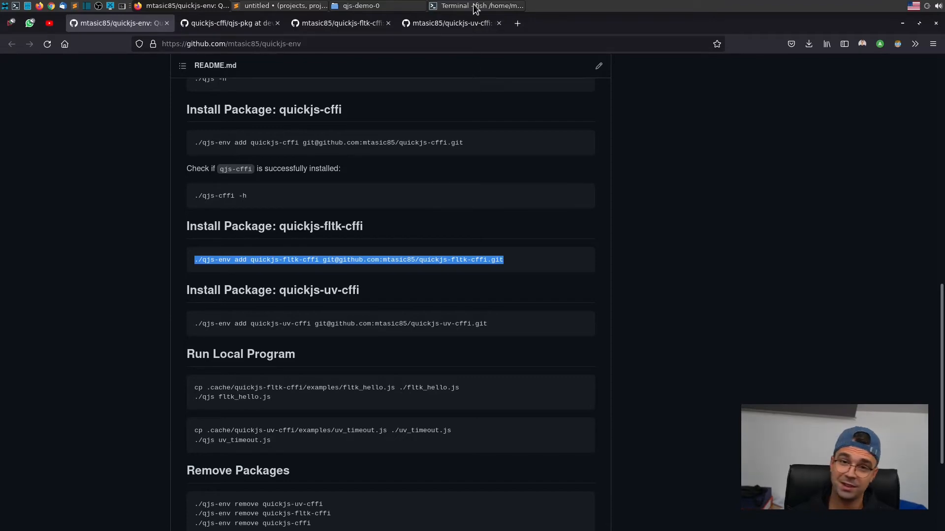
{"action": "left_click", "coordinate": [473, 5]}
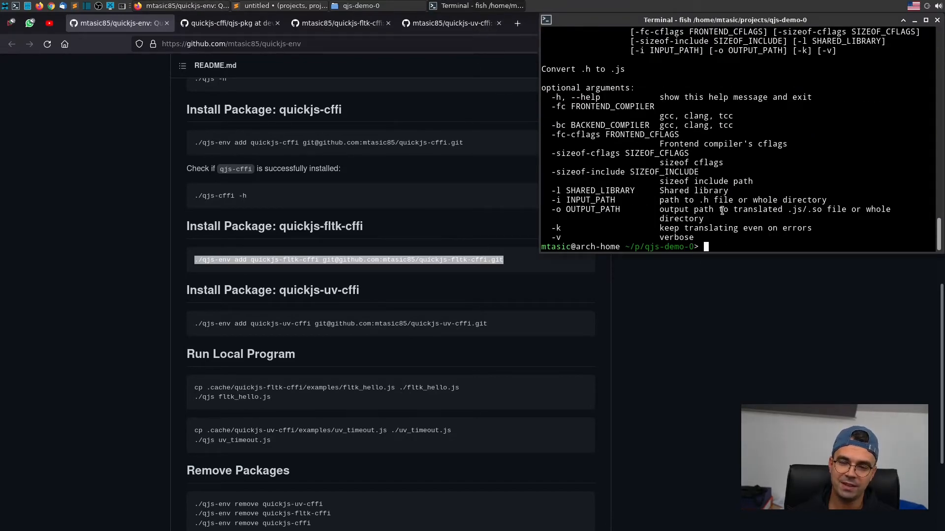
Step: Run ./qjs-env add quickjs-fltk-cffi with its GitHub address to clone submodules and build it
{"action": "type", "text": "./qjs-env add quickjs-fltk-cffi git@github.com:mtasic85/quickjs-fltk-cffi.git"}
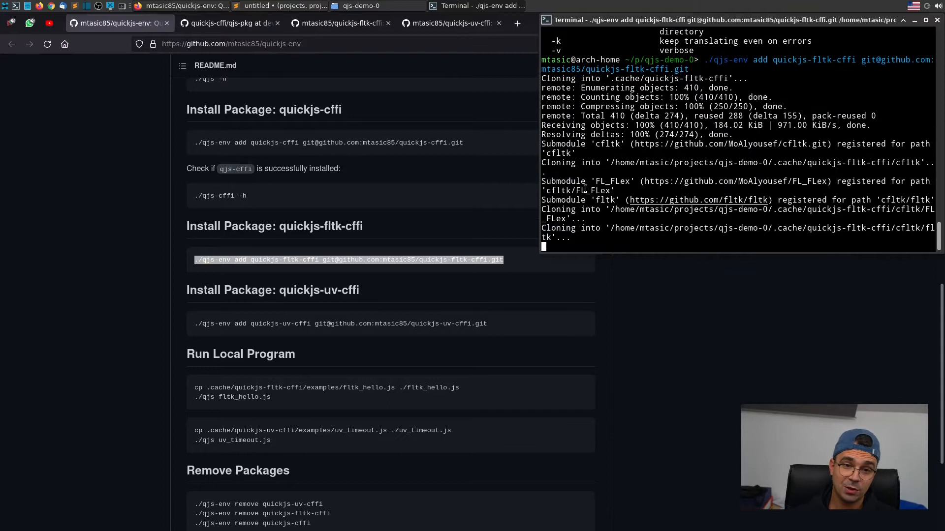
{"action": "mouse_move", "coordinate": [335, 111]}
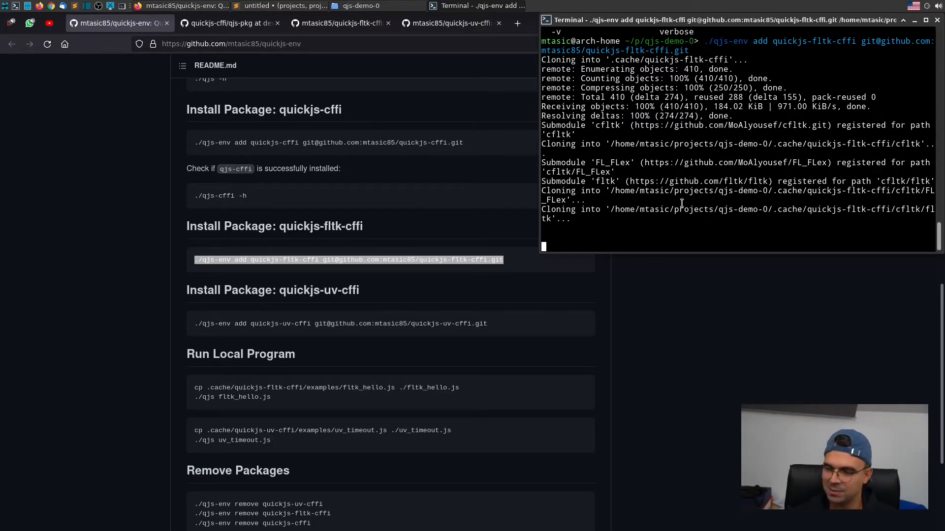
{"action": "mouse_move", "coordinate": [479, 282]}
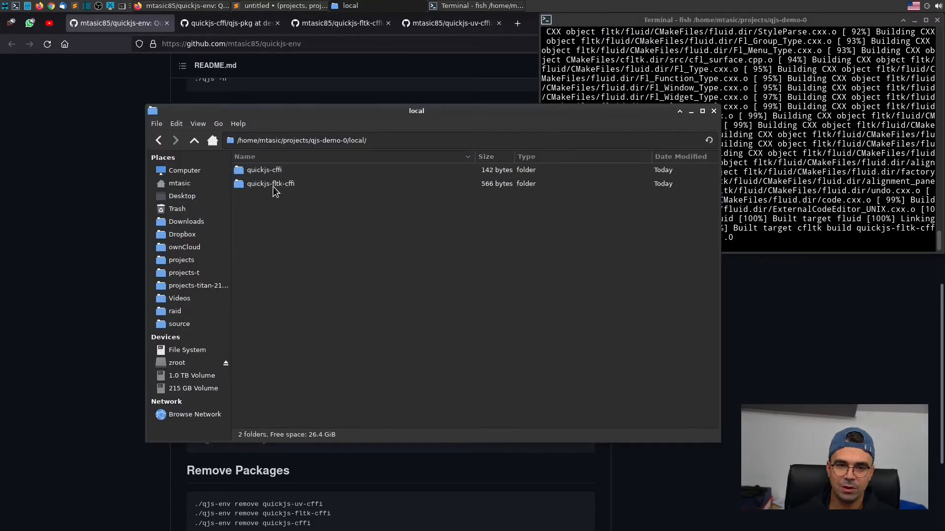
Step: Open local/quickjs-fltk-cffi and launch its fltk.js in Sublime Text via Open With
{"action": "double_click", "coordinate": [269, 183]}
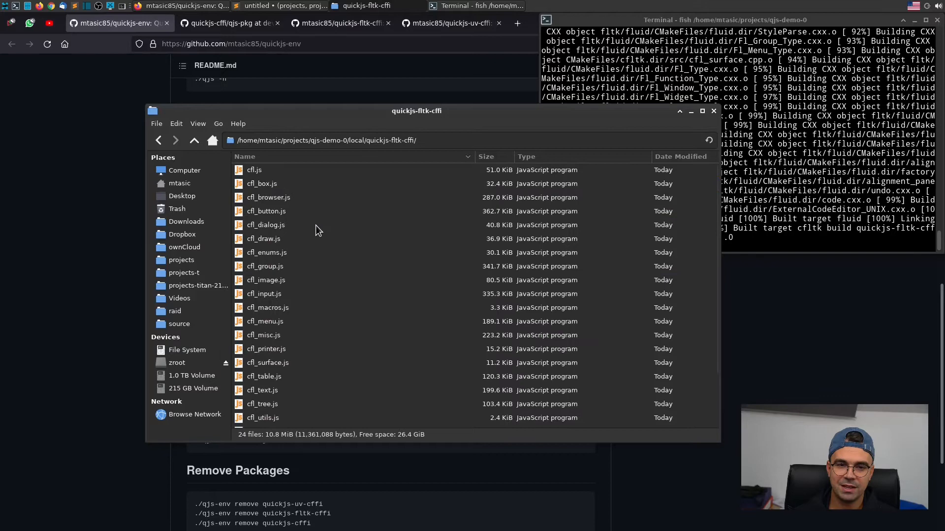
{"action": "scroll", "scroll_direction": "down", "scroll_amount": 3}
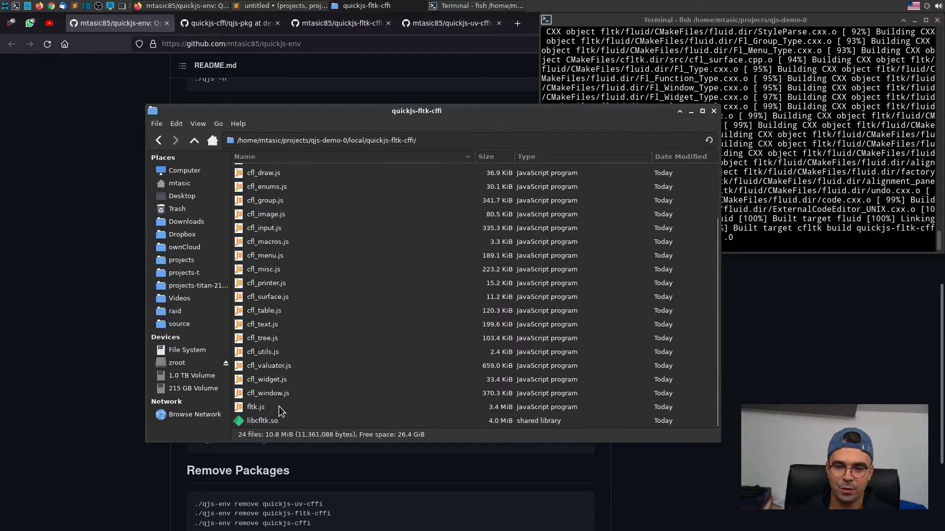
{"action": "right_click", "coordinate": [256, 408]}
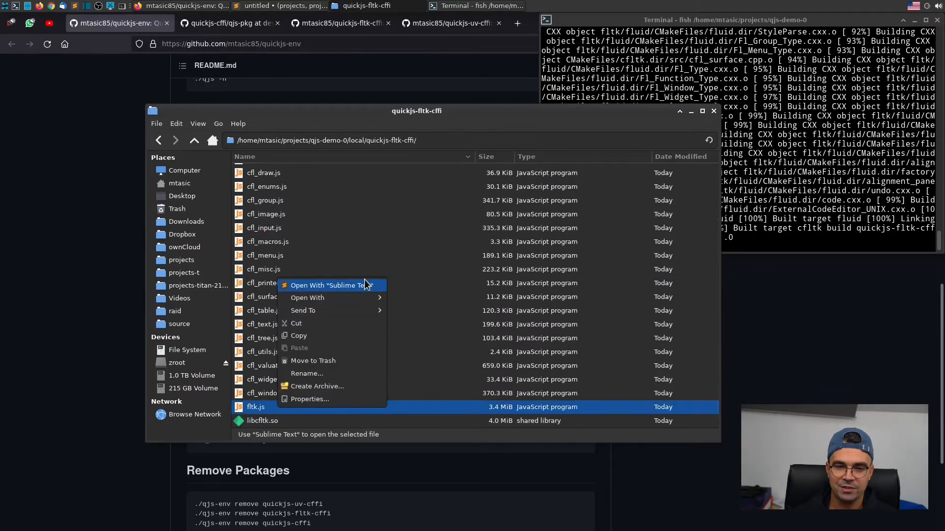
{"action": "left_click", "coordinate": [325, 286]}
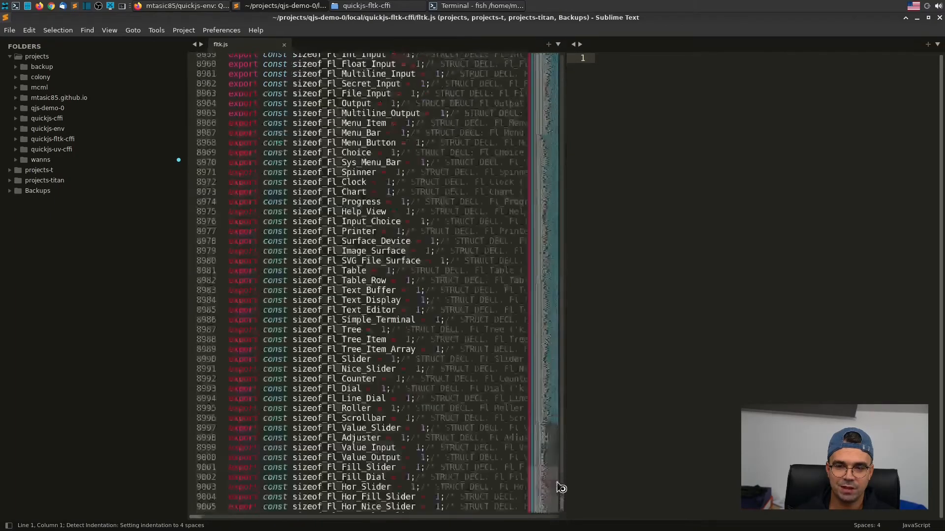
Step: Scroll through fltk.js's generated sizeof_Fl_* export constants in Sublime Text
{"action": "scroll", "scroll_direction": "down", "scroll_amount": 3}
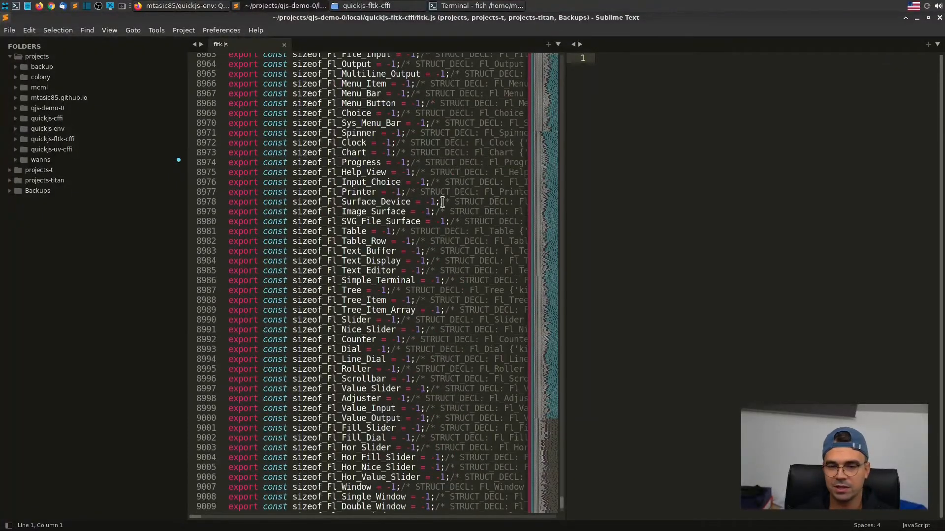
{"action": "scroll", "scroll_direction": "up", "scroll_amount": 3}
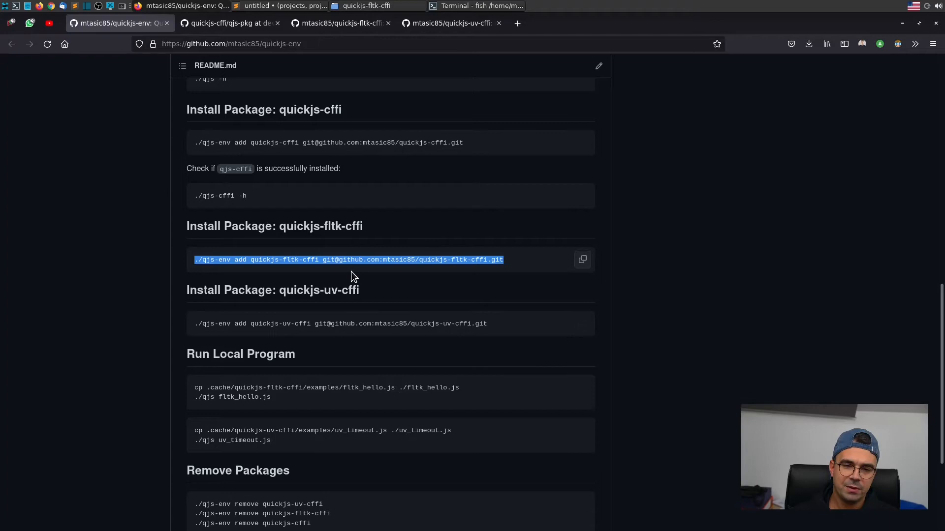
{"action": "mouse_move", "coordinate": [339, 275]}
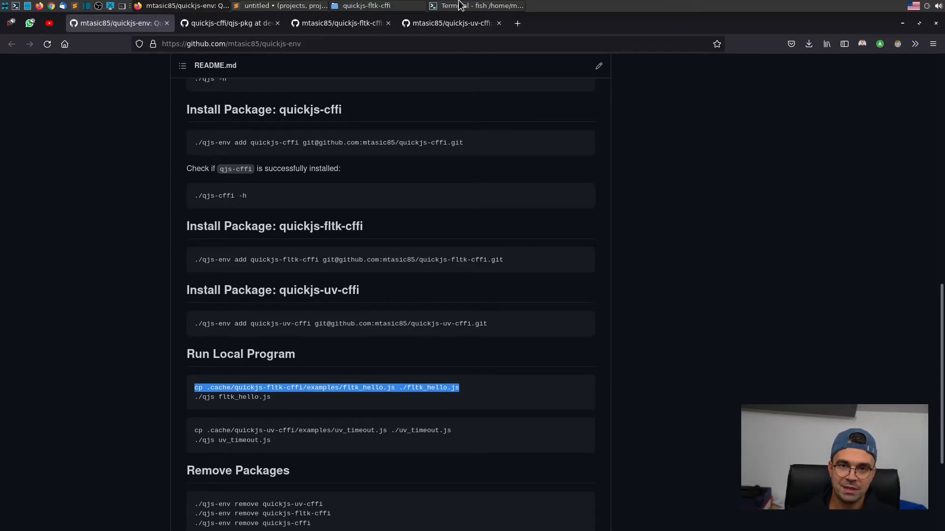
Step: Browse .cache/quickjs-fltk-cffi and local/quickjs-fltk-cffi, ending back in the qjs-demo-0 folder
{"action": "left_click", "coordinate": [468, 5]}
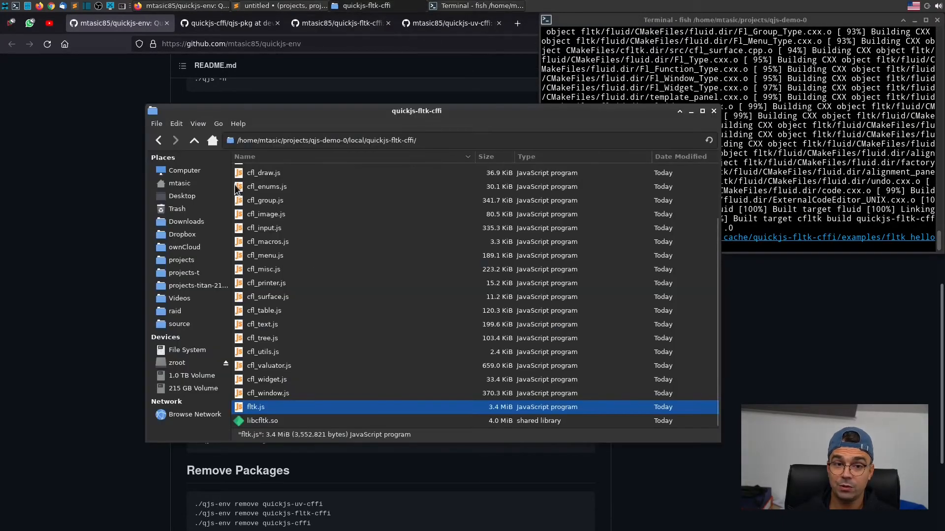
{"action": "left_click", "coordinate": [194, 140]}
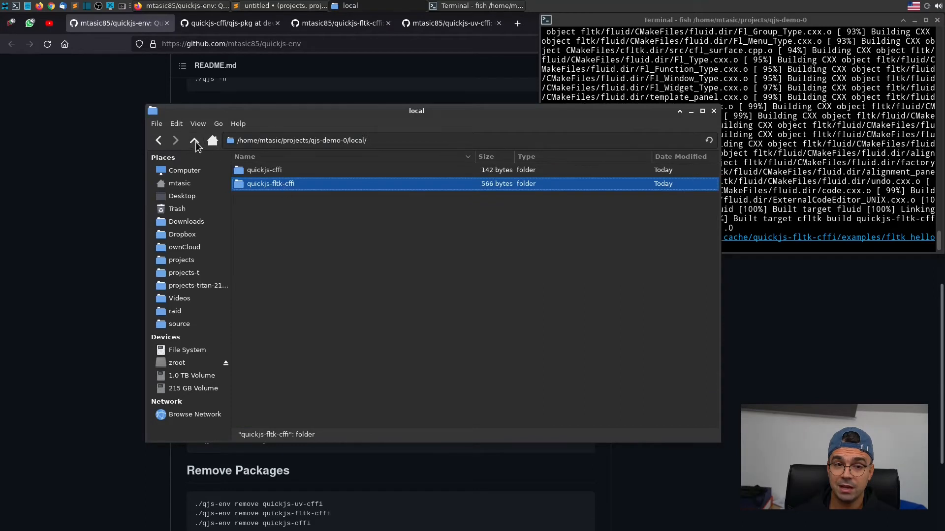
{"action": "left_click", "coordinate": [194, 140]}
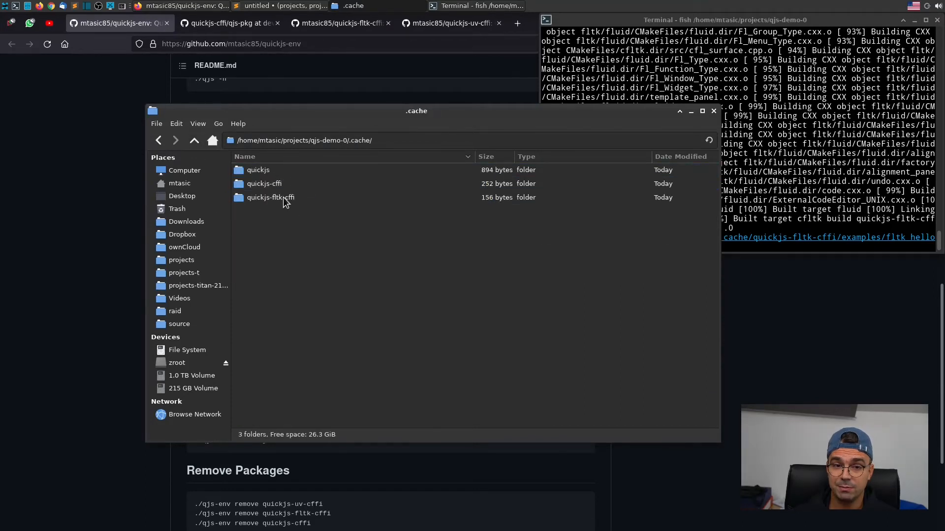
{"action": "double_click", "coordinate": [269, 197]}
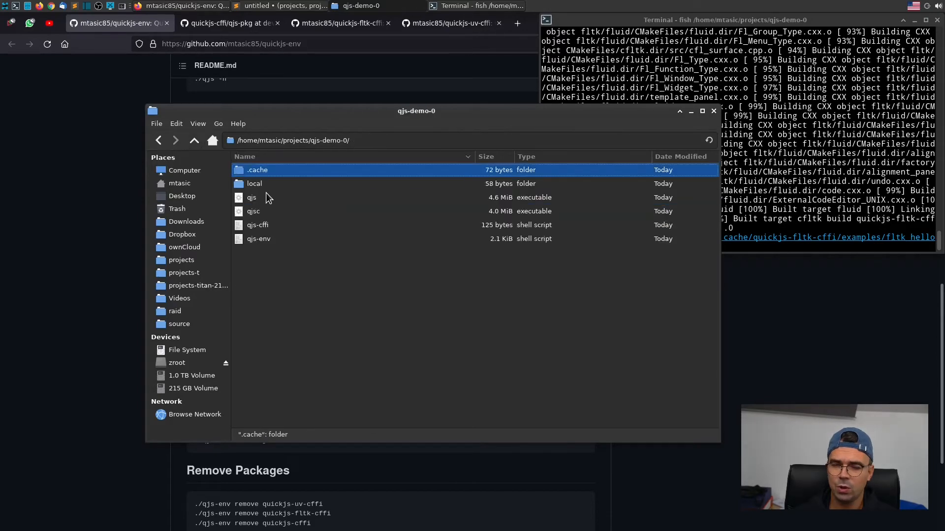
{"action": "double_click", "coordinate": [254, 183]}
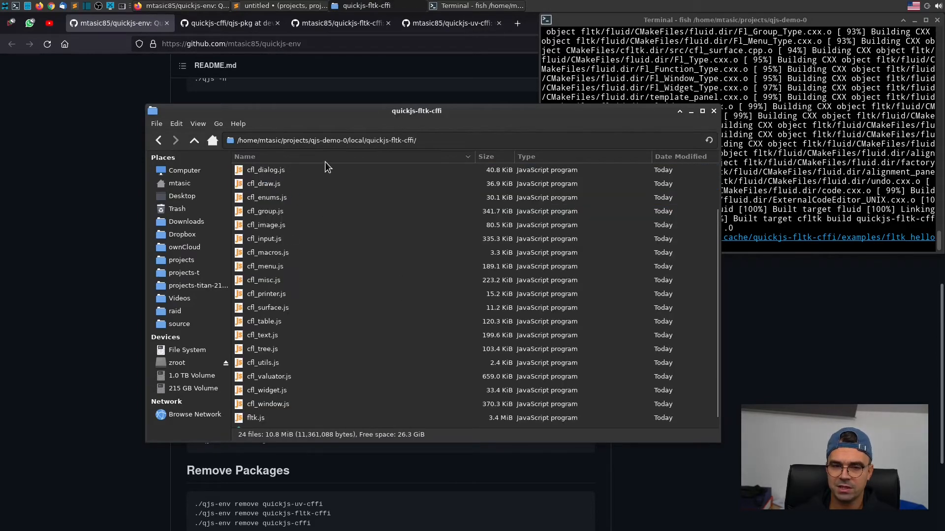
{"action": "left_click", "coordinate": [194, 140]}
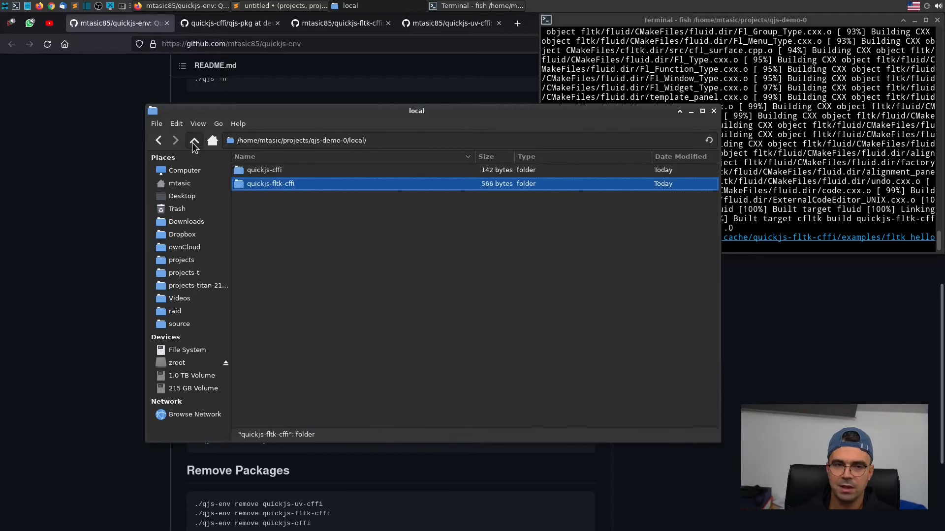
{"action": "left_click", "coordinate": [193, 140]}
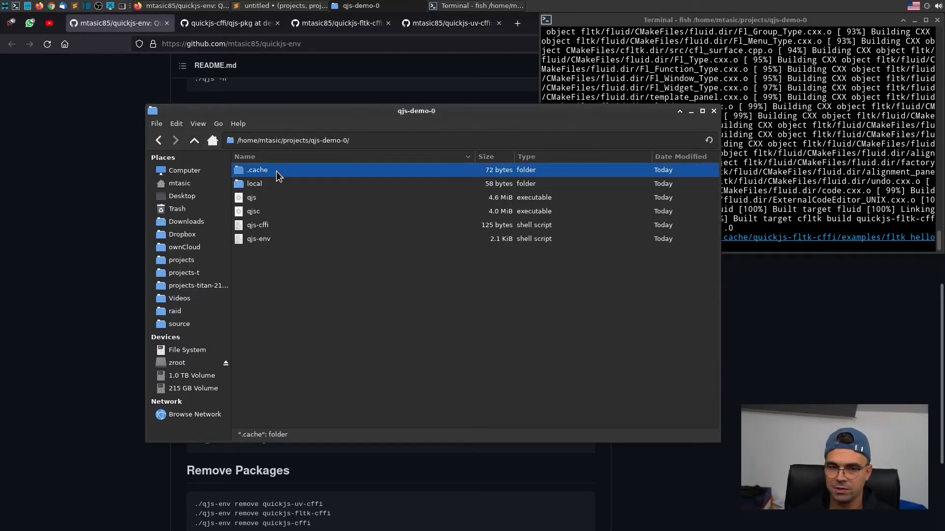
{"action": "left_click", "coordinate": [311, 300]}
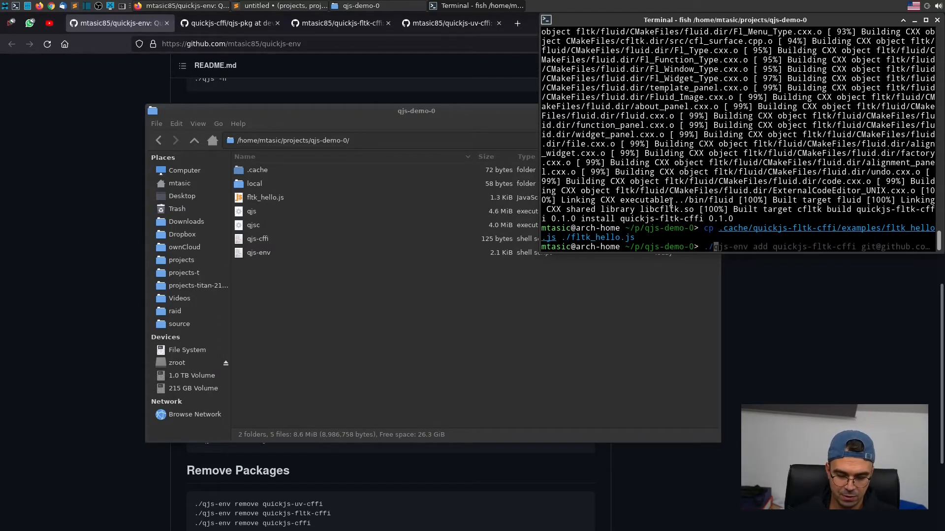
Step: Run ./qjs fltk_hello.js, check the Hello World button responds, then close the window
{"action": "type", "text": "./qjs"}
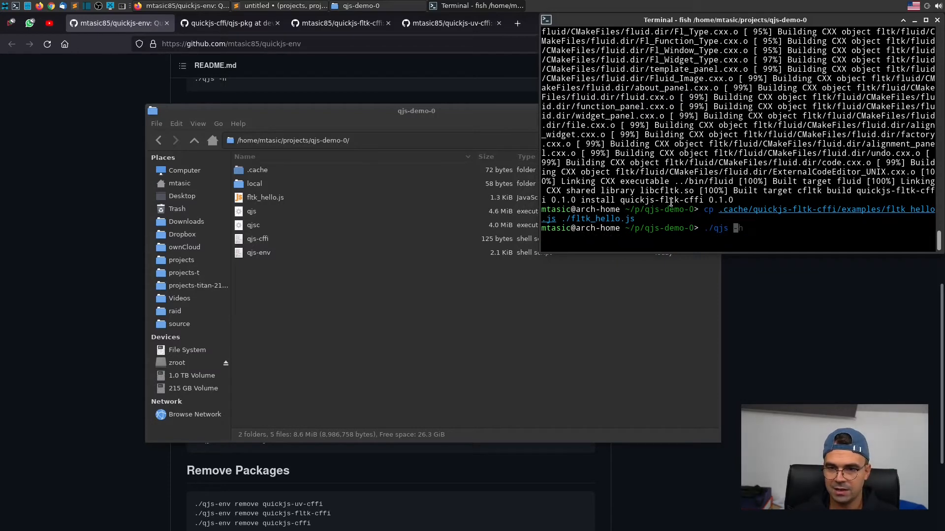
{"action": "type", "text": "fltk_hello.js"}
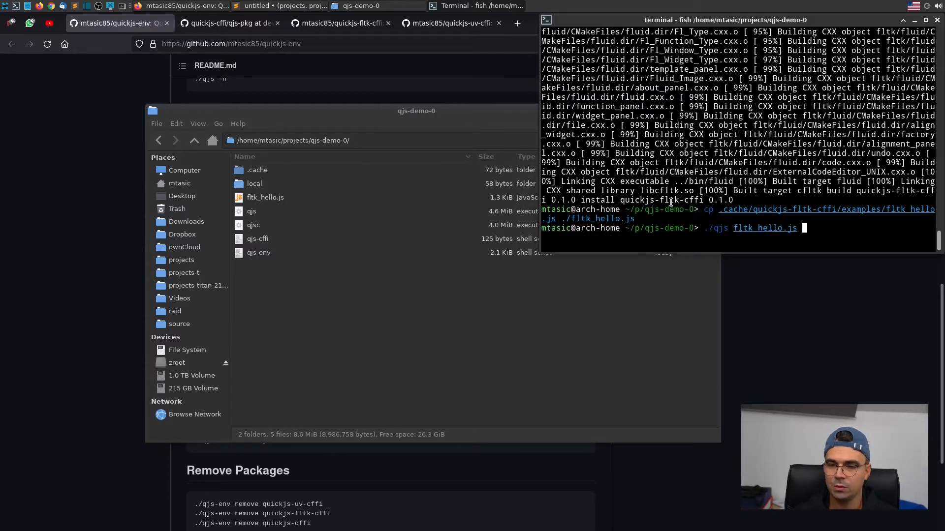
{"action": "key", "text": "Return"}
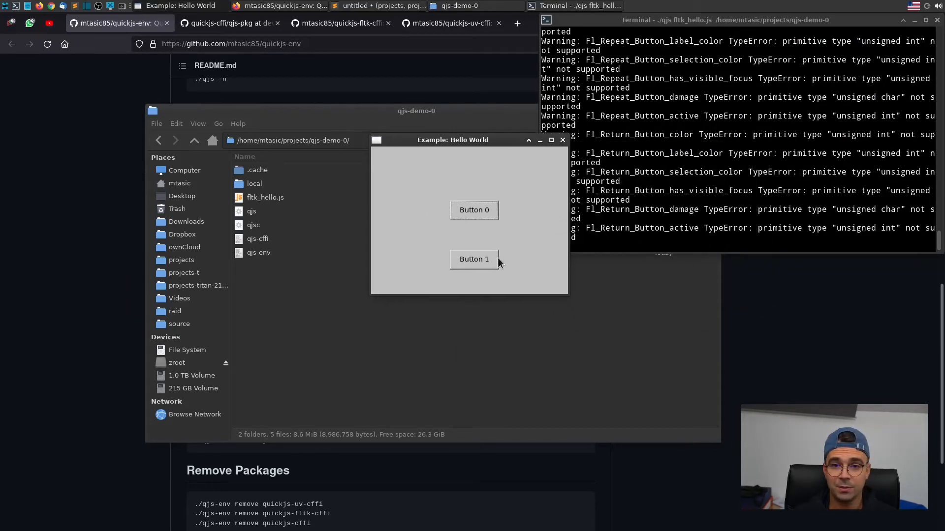
{"action": "mouse_move", "coordinate": [482, 226]}
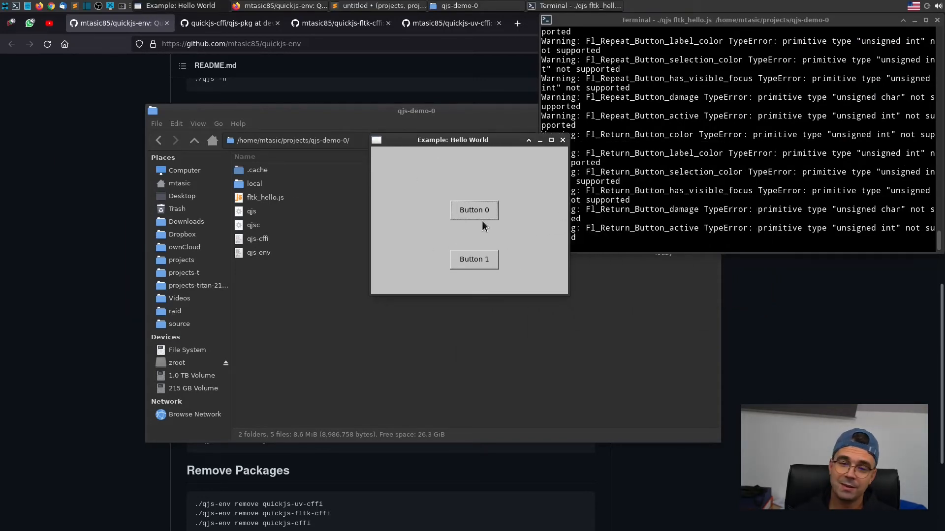
{"action": "left_click", "coordinate": [473, 210]}
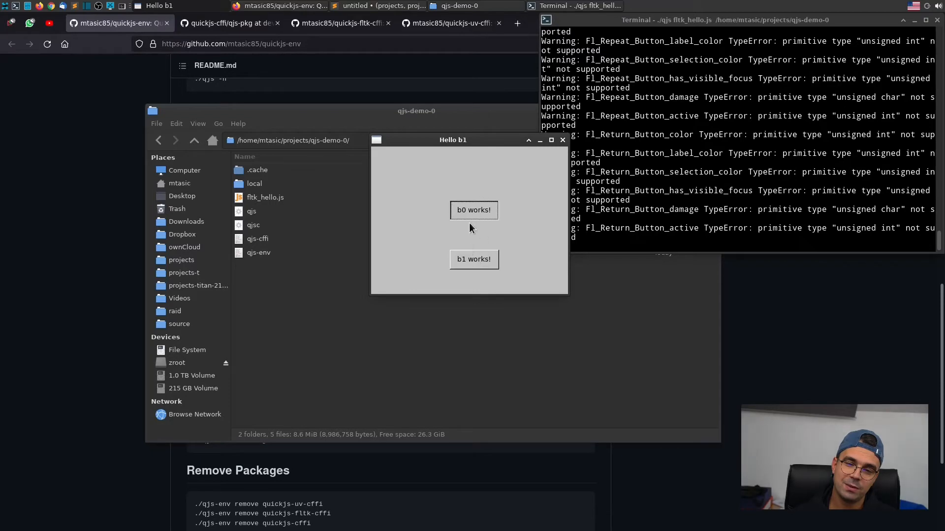
{"action": "left_click", "coordinate": [562, 140]}
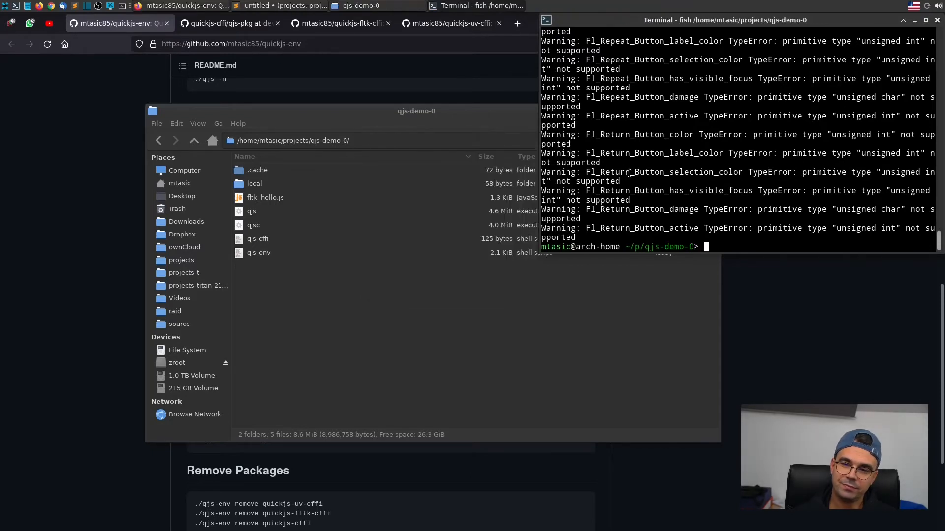
Step: Copy fltk_flex_0.js from the cached examples into the project and run it with ./qjs
{"action": "type", "text": "cp .cache/quickjs-fltk-cffi/examples/fltk_hello.js ./fltk_hello.js"}
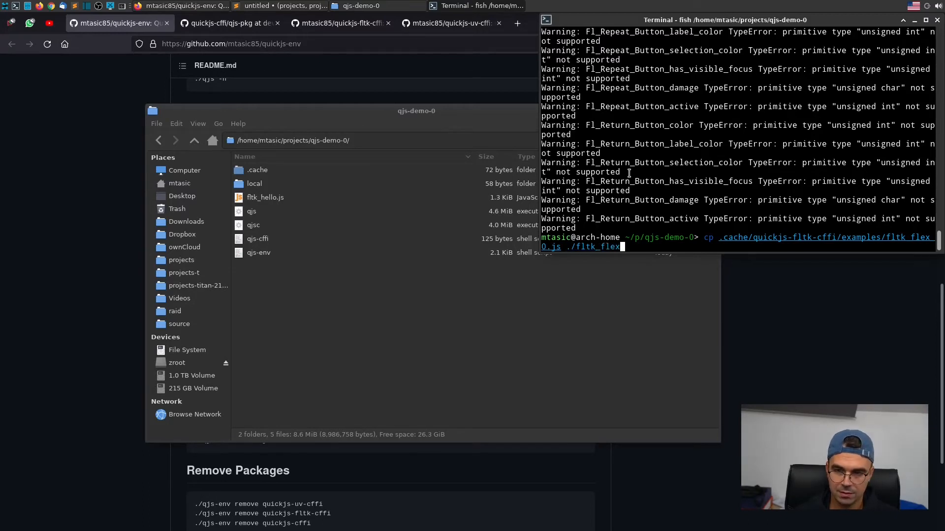
{"action": "key", "text": "Return"}
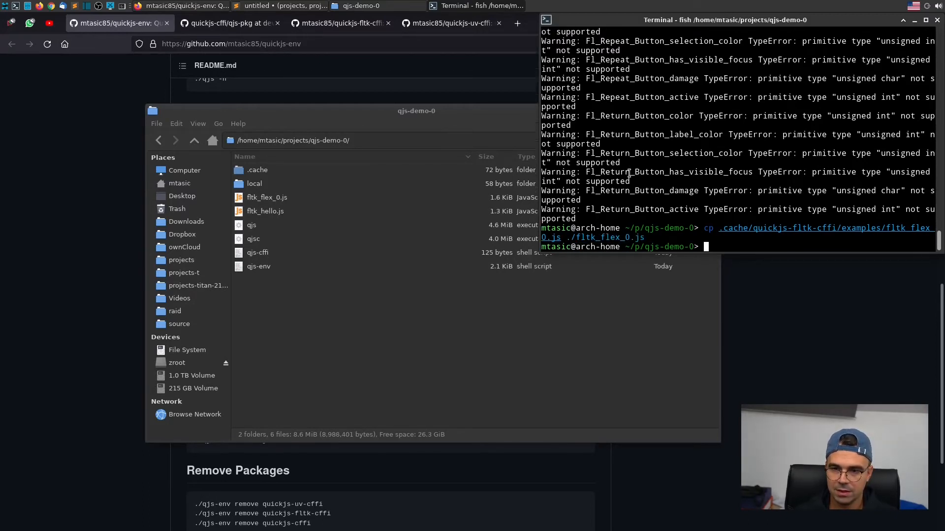
{"action": "type", "text": "./qjs fltk_hello.js"}
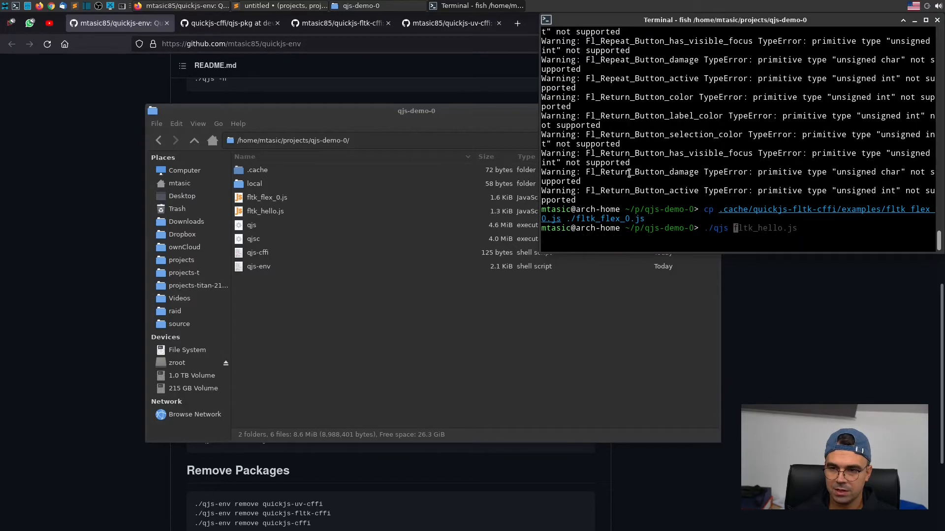
{"action": "type", "text": "fltk_flex_0.js"}
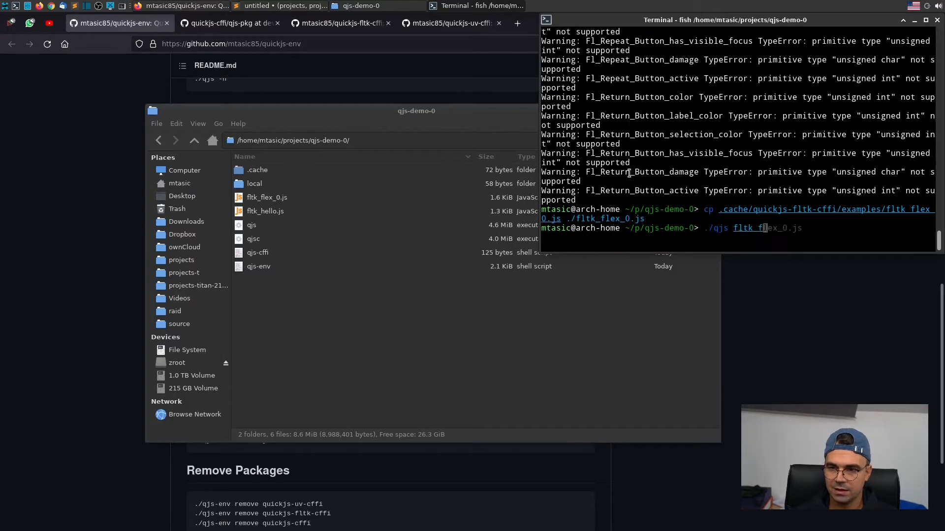
{"action": "key", "text": "Return"}
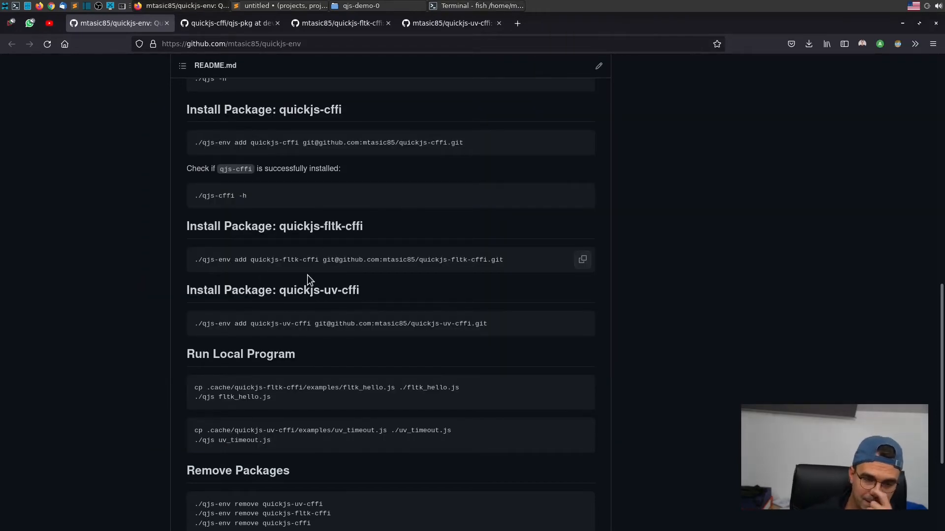
{"action": "mouse_move", "coordinate": [318, 294]}
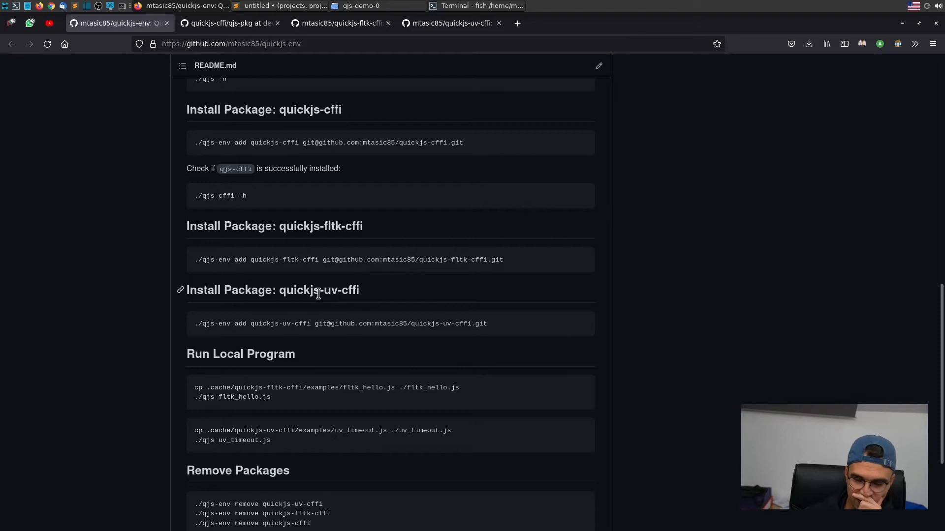
{"action": "mouse_move", "coordinate": [343, 295]}
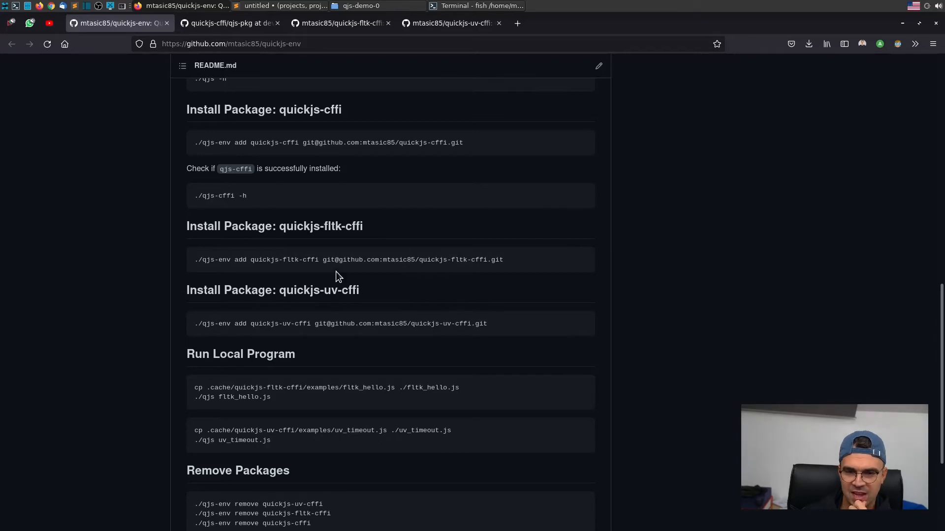
{"action": "mouse_move", "coordinate": [369, 303]}
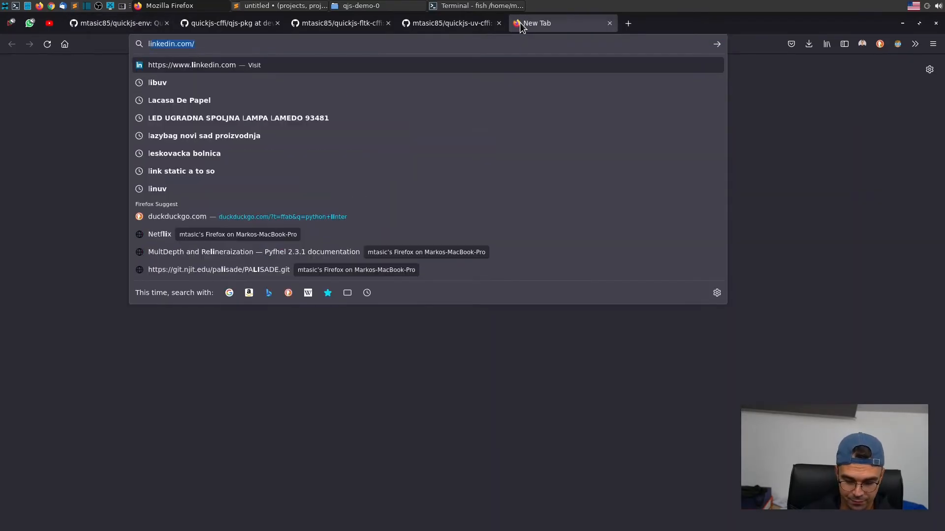
Step: Visit libuv.org from the address bar suggestions
{"action": "left_click", "coordinate": [158, 83]}
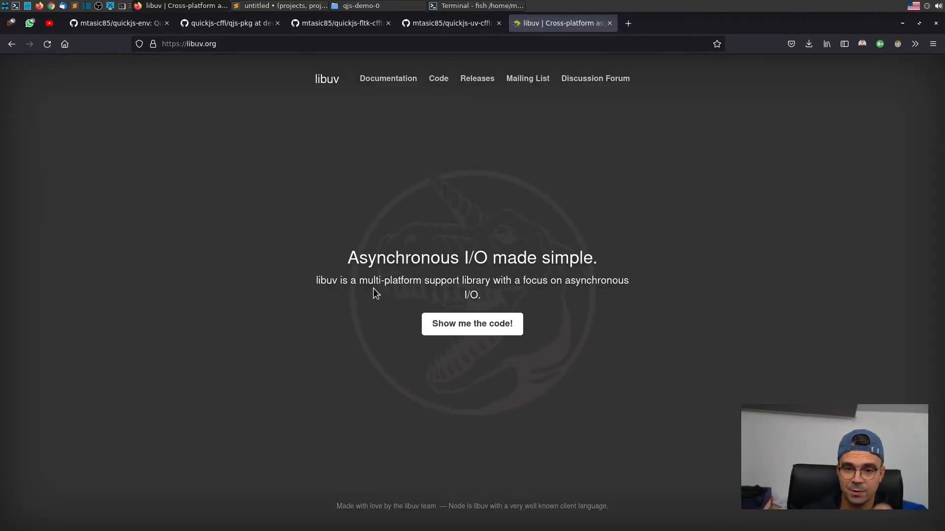
{"action": "mouse_move", "coordinate": [451, 300]}
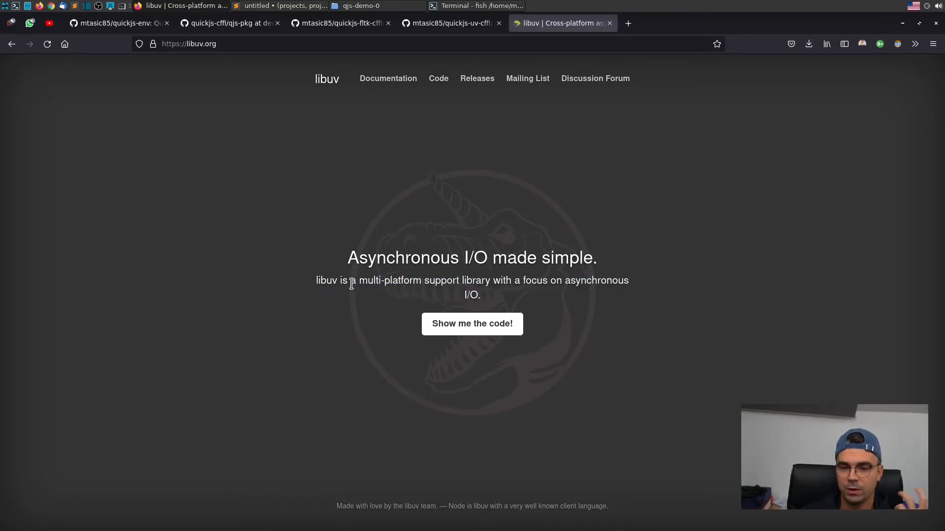
{"action": "mouse_move", "coordinate": [375, 274]}
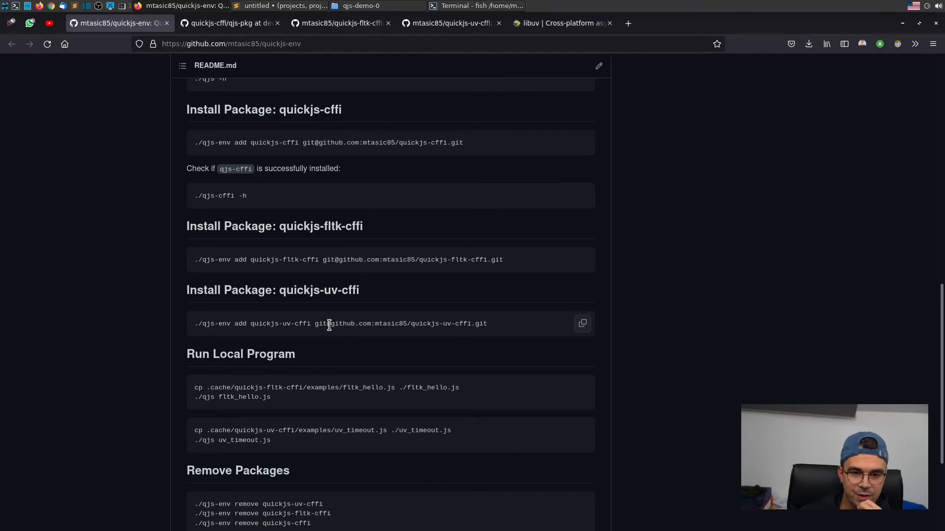
Step: Select the ./qjs-env add quickjs-uv-cffi install line in the README
{"action": "triple_click", "coordinate": [329, 324]}
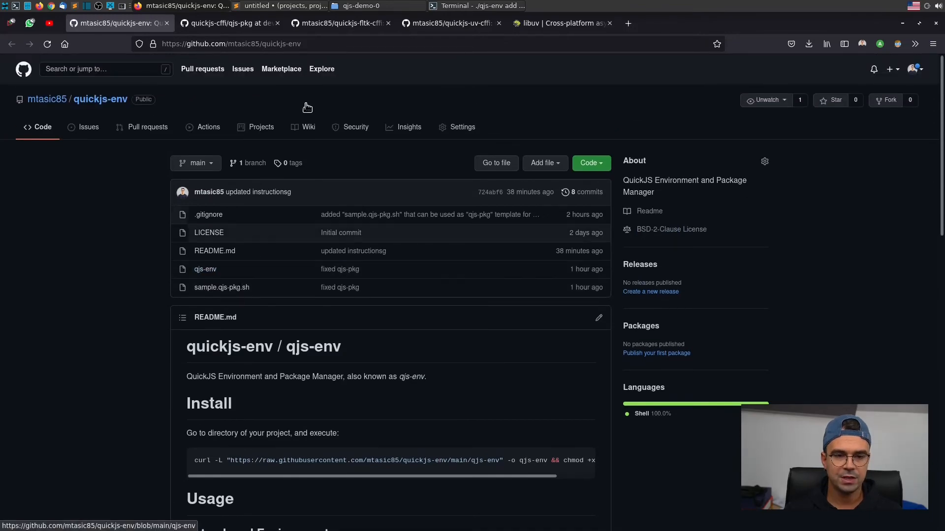
Step: Review the quickjs-cffi and quickjs-uv-cffi qjs-pkg scripts down to the dispatch line
{"action": "left_click", "coordinate": [227, 24]}
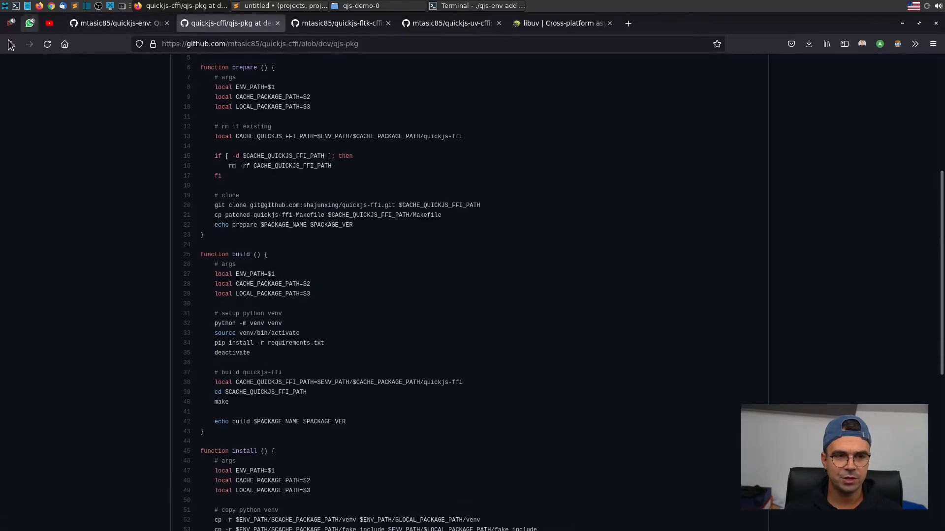
{"action": "scroll", "scroll_direction": "up", "scroll_amount": 3}
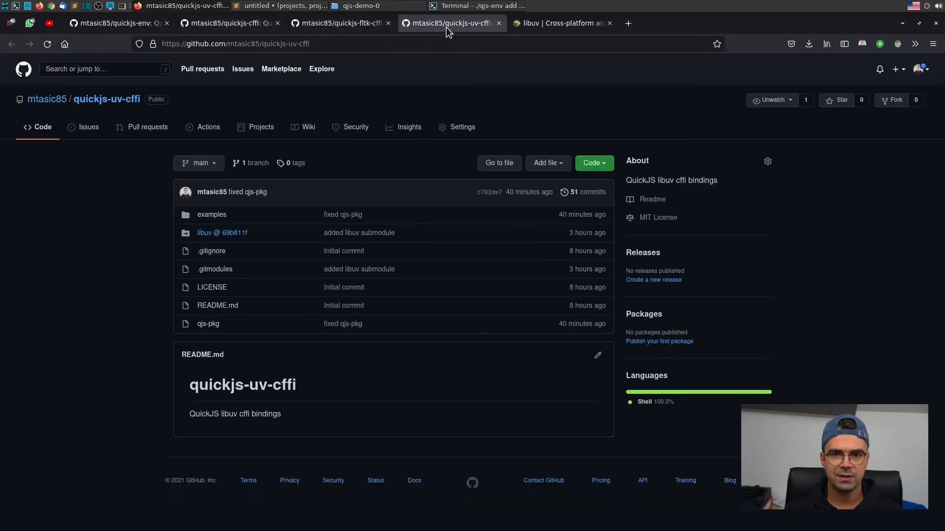
{"action": "mouse_move", "coordinate": [223, 265]}
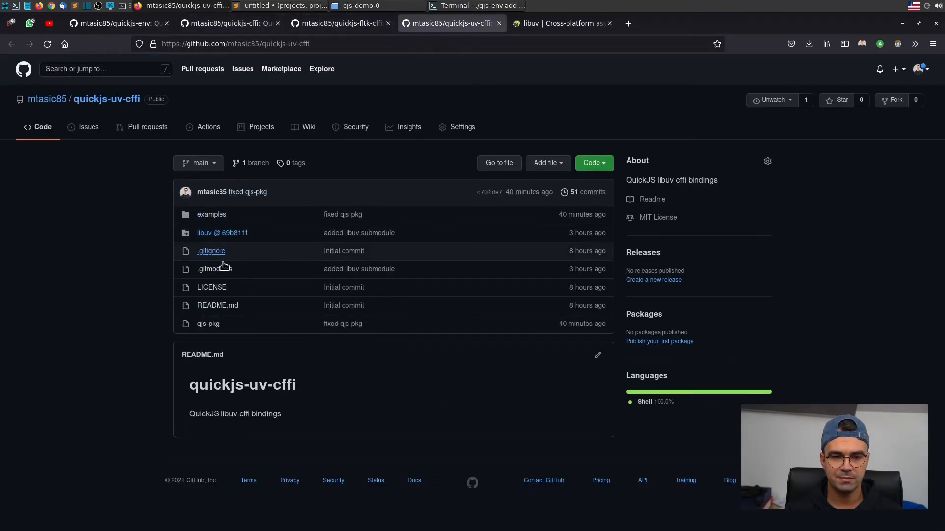
{"action": "left_click", "coordinate": [208, 324]}
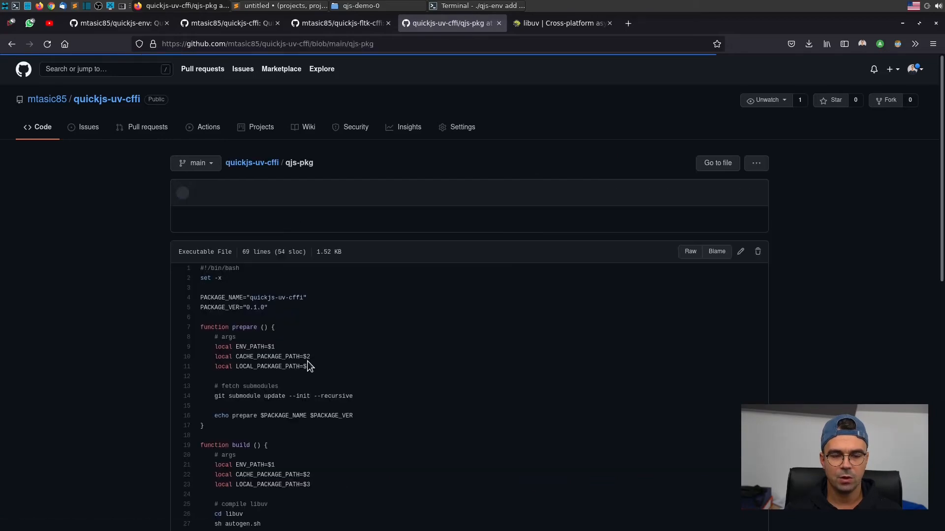
{"action": "scroll", "scroll_direction": "down", "scroll_amount": 3}
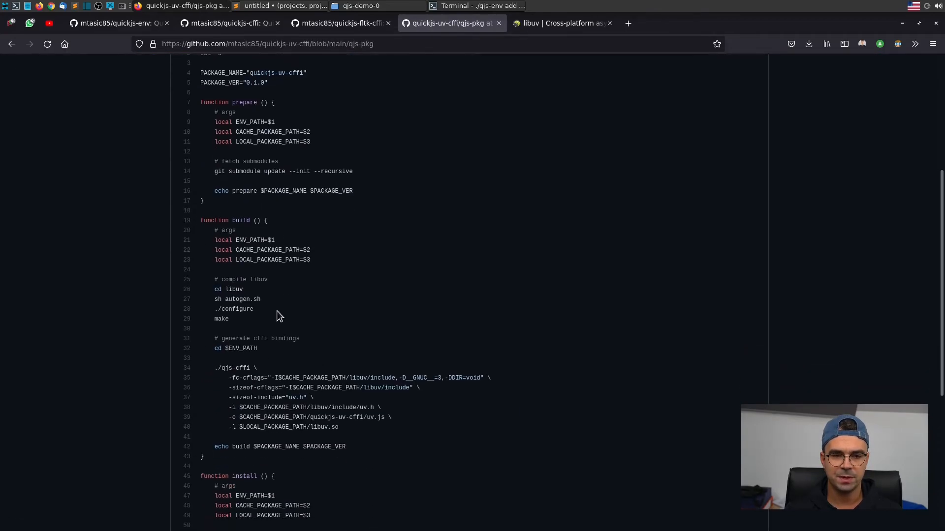
{"action": "scroll", "scroll_direction": "down", "scroll_amount": 3}
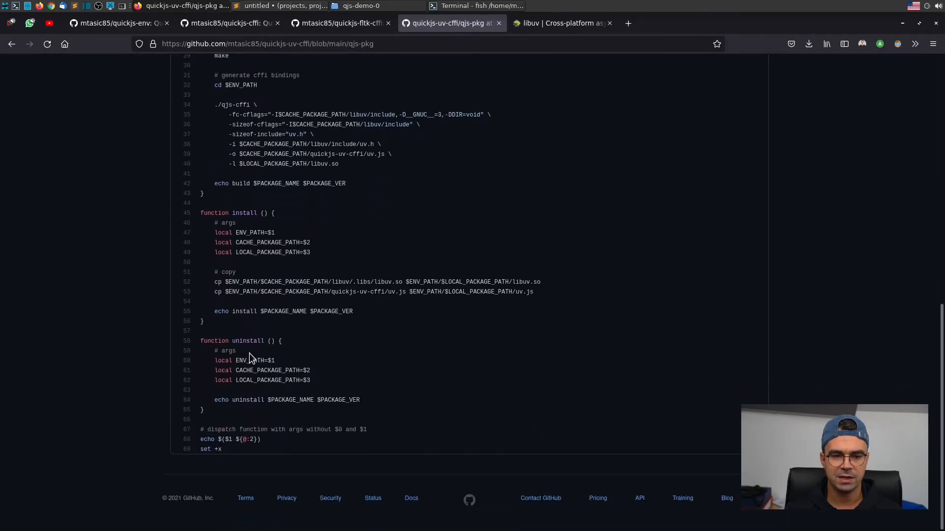
Step: Open quickjs-env's sample.qjs-pkg.sh template and read its prepare/build/install functions
{"action": "left_click", "coordinate": [118, 23]}
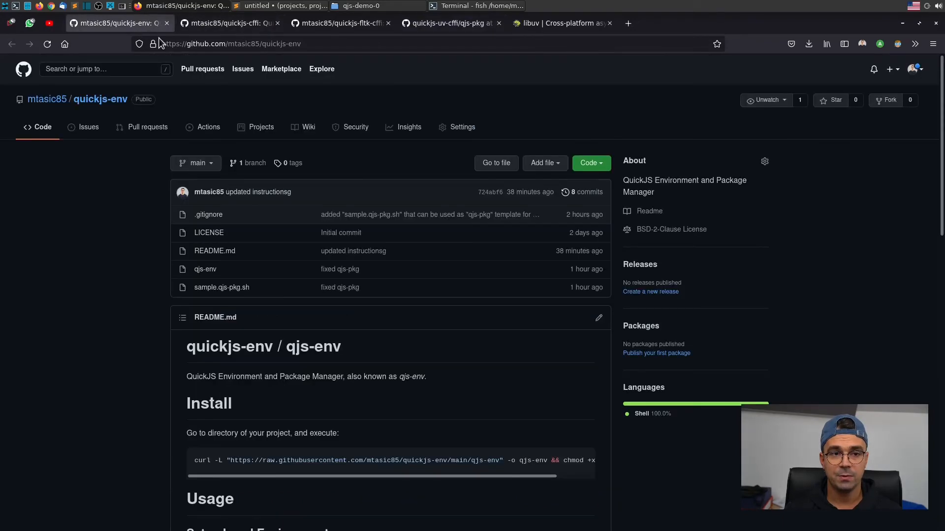
{"action": "left_click", "coordinate": [221, 287]}
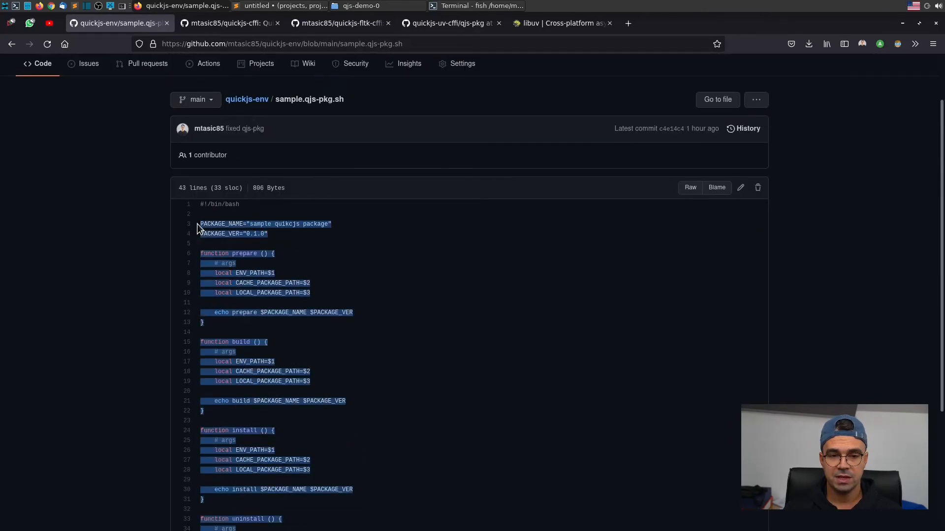
{"action": "scroll", "scroll_direction": "down", "scroll_amount": 3}
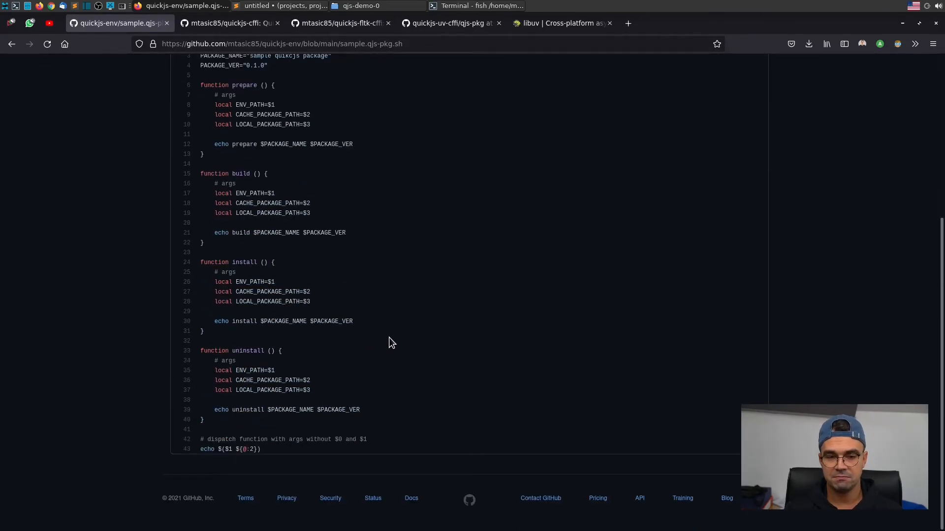
{"action": "mouse_move", "coordinate": [494, 335]}
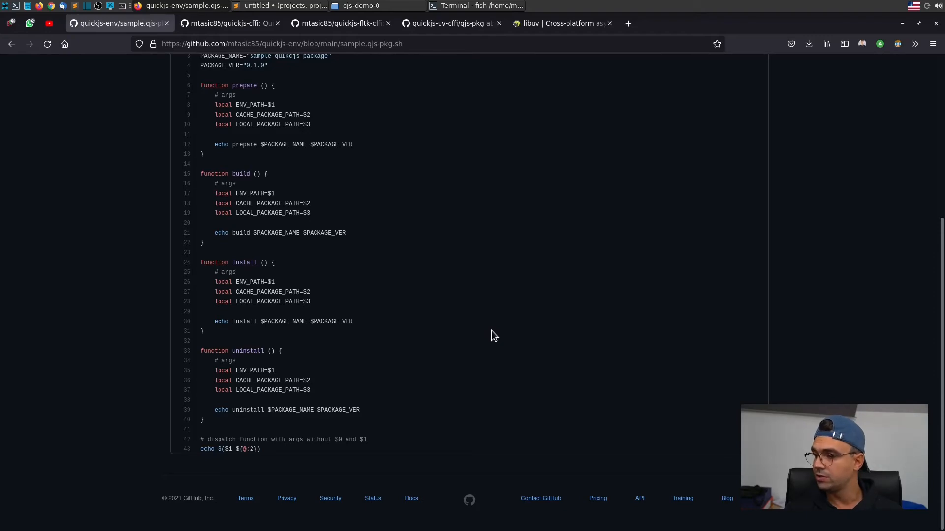
{"action": "mouse_move", "coordinate": [127, 38]}
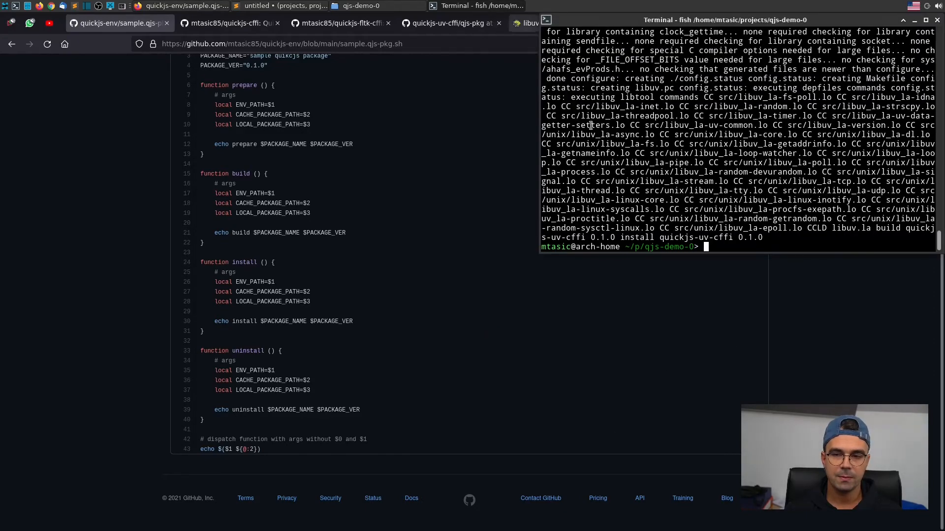
Step: Check the README's Run Local Program section, then bring up the quickjs-uv-cffi repository page
{"action": "left_click", "coordinate": [270, 5]}
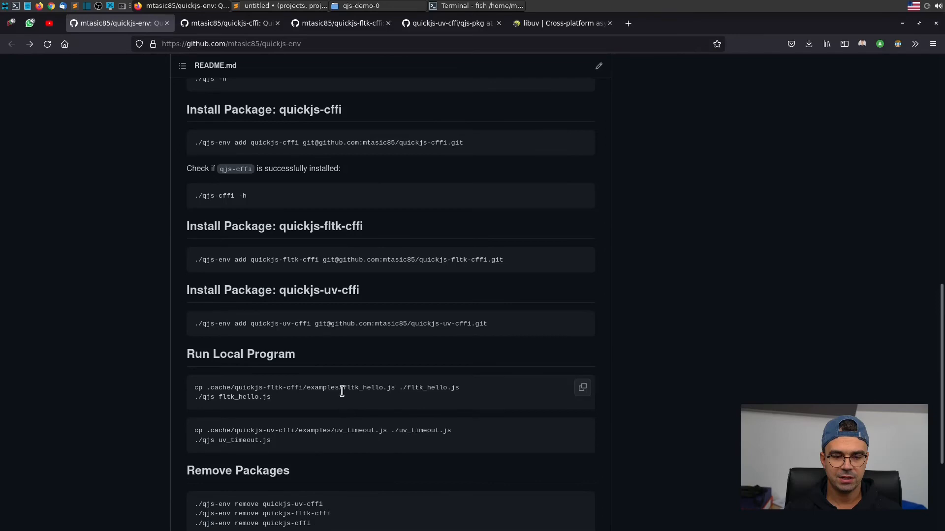
{"action": "scroll", "scroll_direction": "down", "scroll_amount": 3}
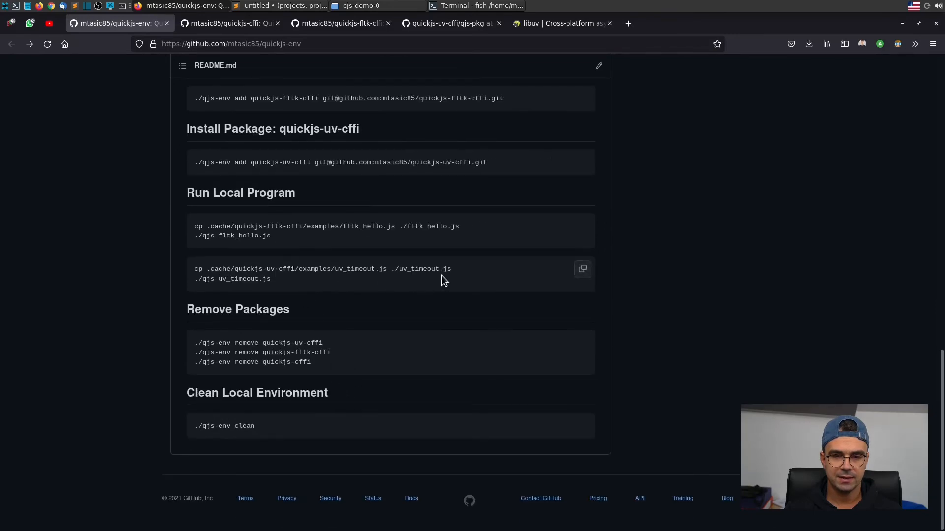
{"action": "double_click", "coordinate": [323, 269]}
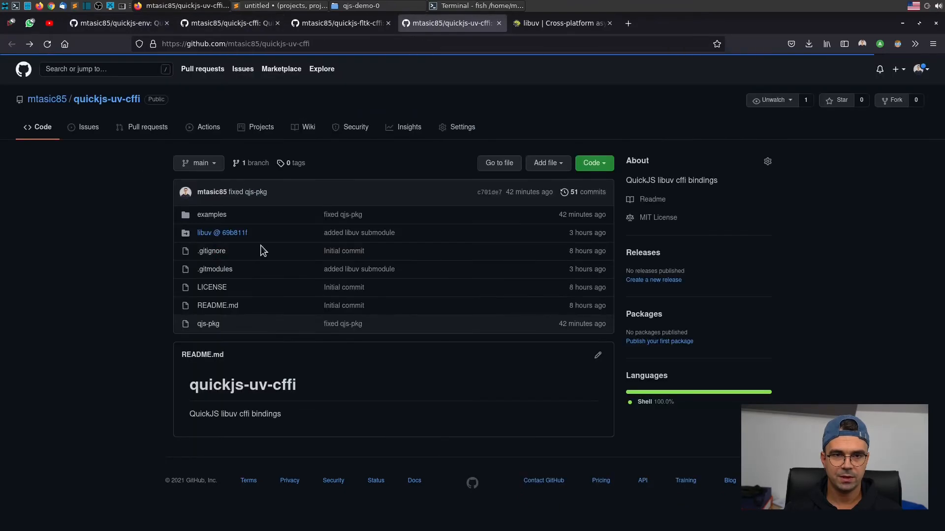
Step: Open examples/uv_timeout.js and read its setInterval/setTimeout code down to uv_run
{"action": "left_click", "coordinate": [212, 214]}
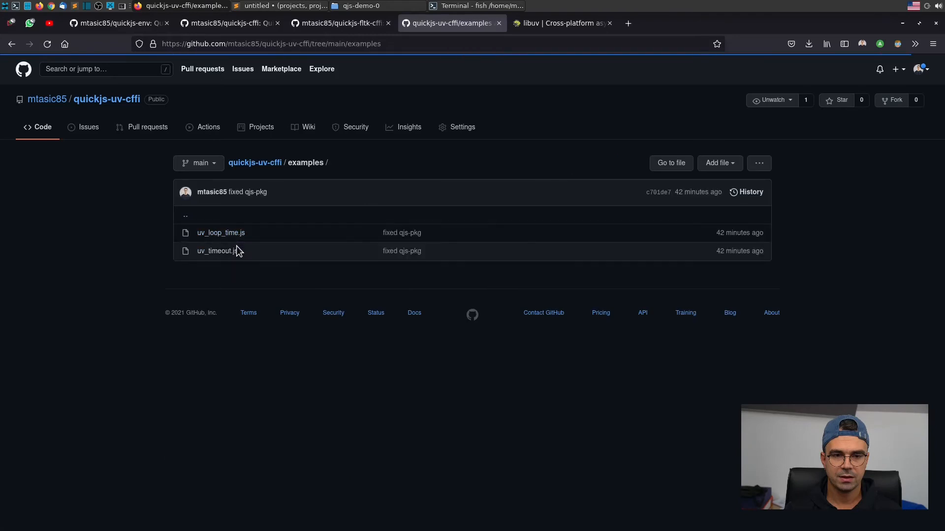
{"action": "left_click", "coordinate": [215, 251]}
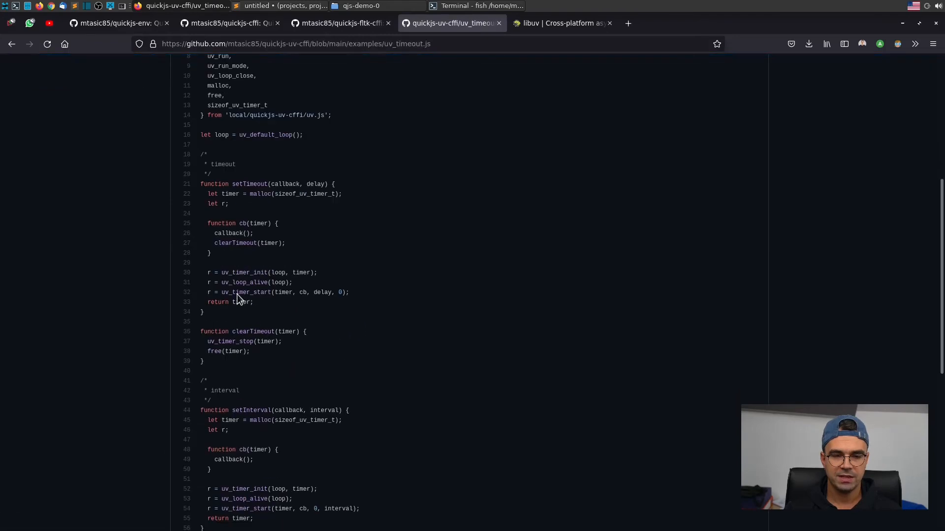
{"action": "left_click_drag", "start_coordinate": [208, 184], "coordinate": [260, 283]}
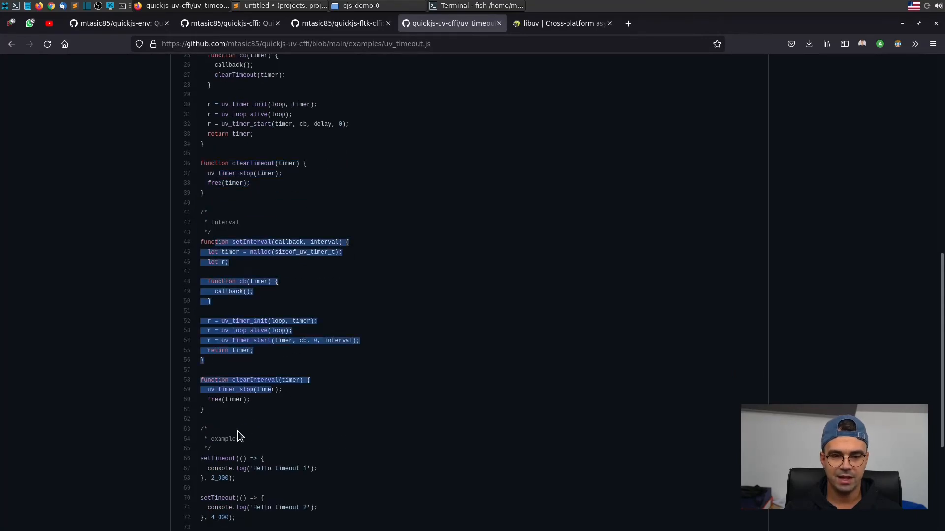
{"action": "scroll", "scroll_direction": "down", "scroll_amount": 3}
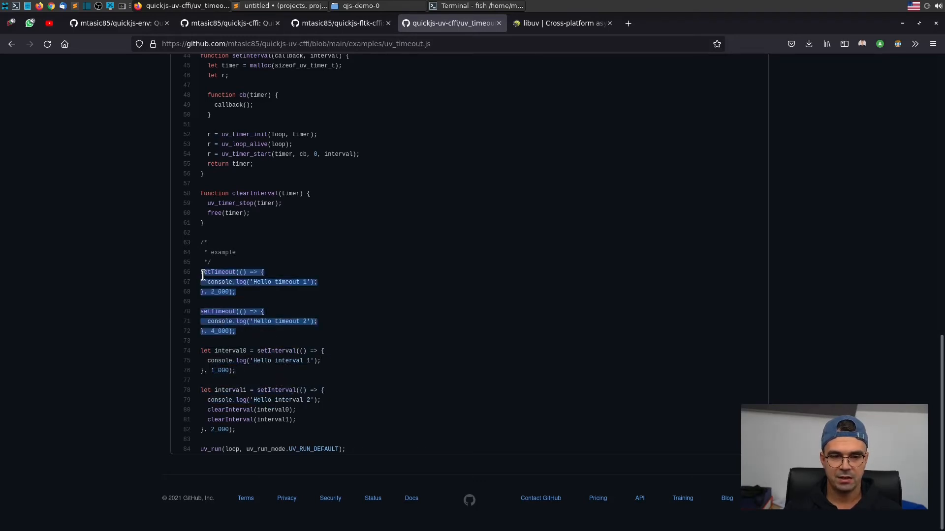
{"action": "mouse_move", "coordinate": [385, 305]}
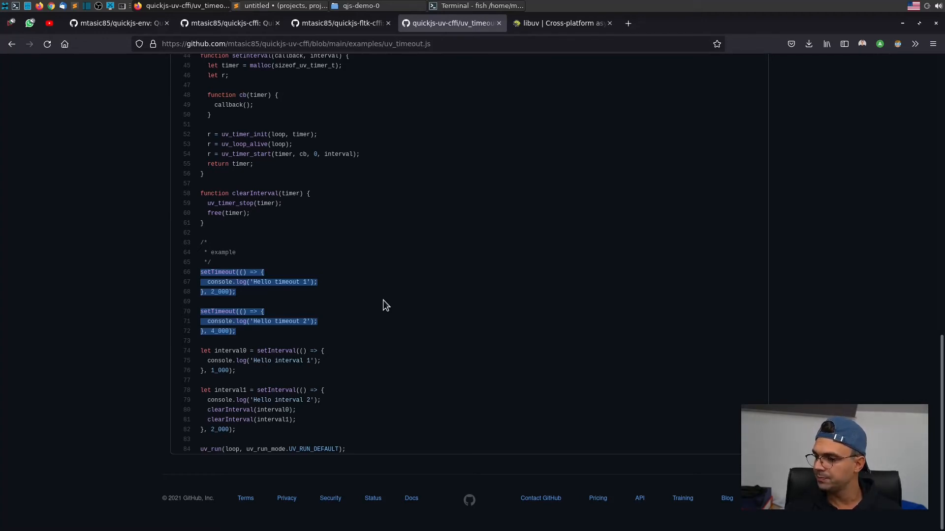
{"action": "mouse_move", "coordinate": [260, 339]}
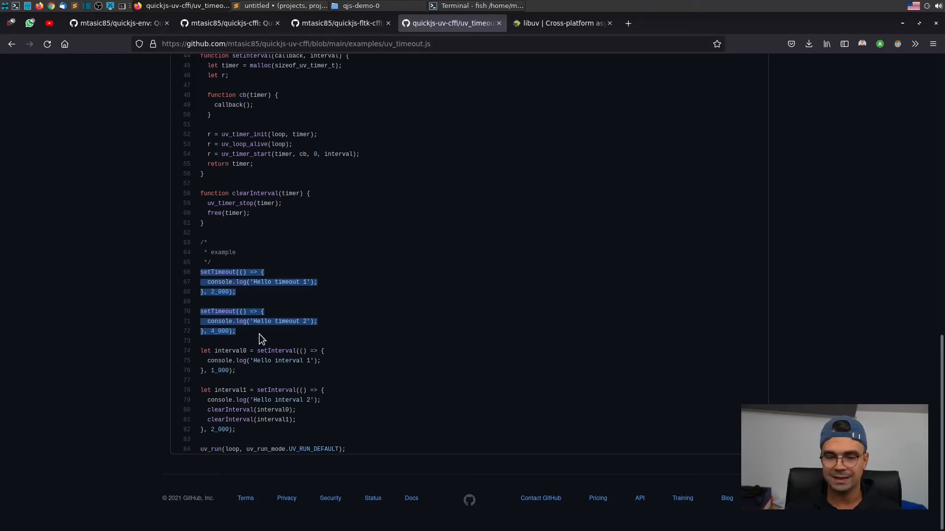
{"action": "mouse_move", "coordinate": [327, 329]}
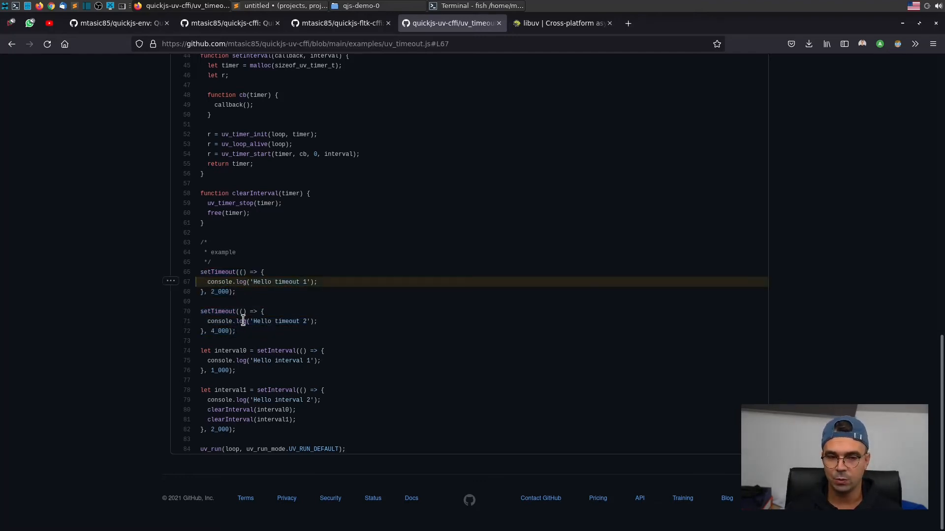
{"action": "mouse_move", "coordinate": [344, 234]}
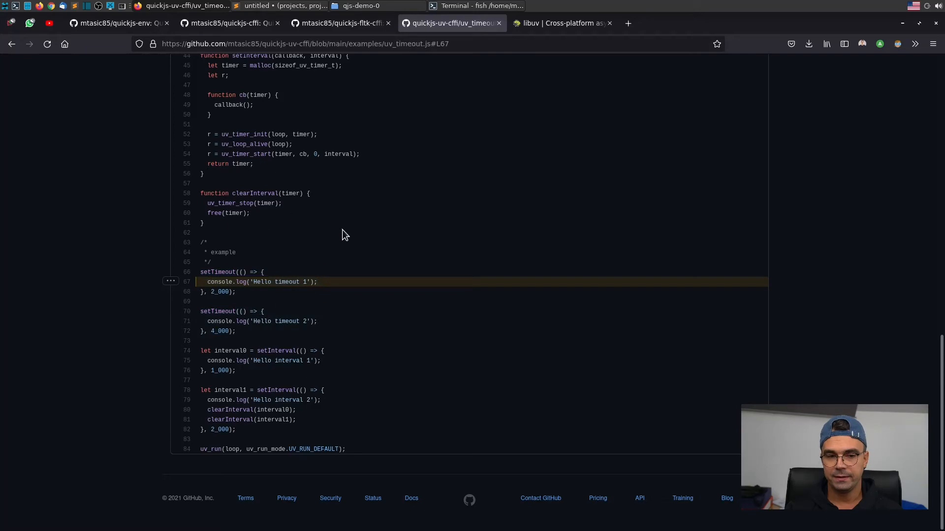
{"action": "mouse_move", "coordinate": [458, 6]}
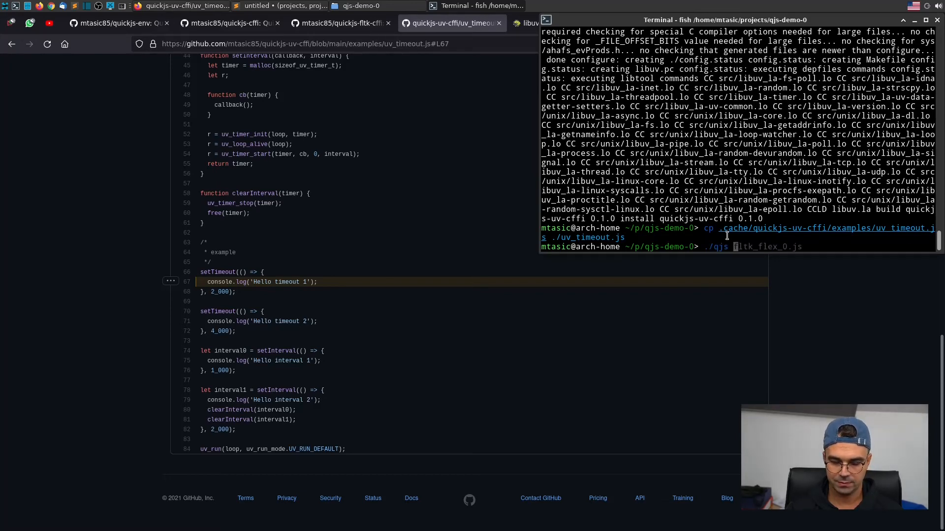
Step: Run ./qjs uv_timeout.js to print the Hello interval and timeout messages, then return to quickjs-env
{"action": "key", "text": "Return"}
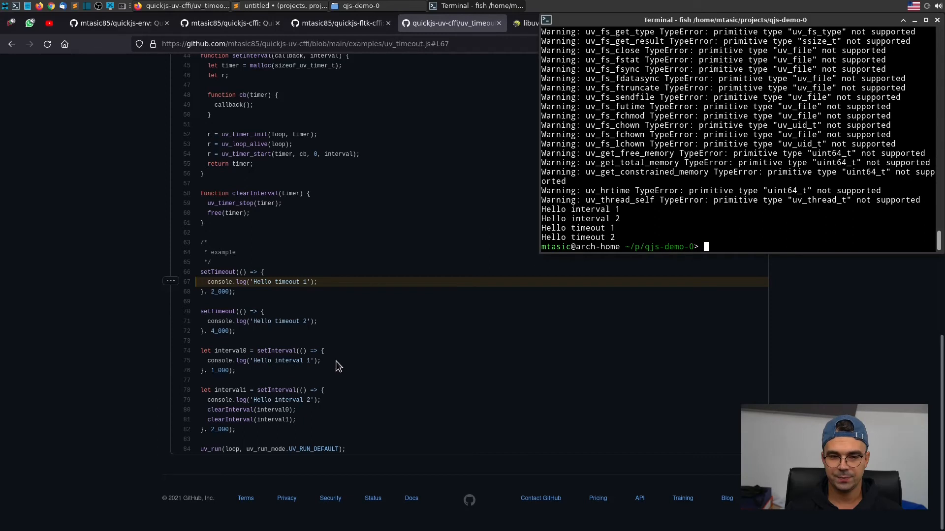
{"action": "mouse_move", "coordinate": [796, 176]}
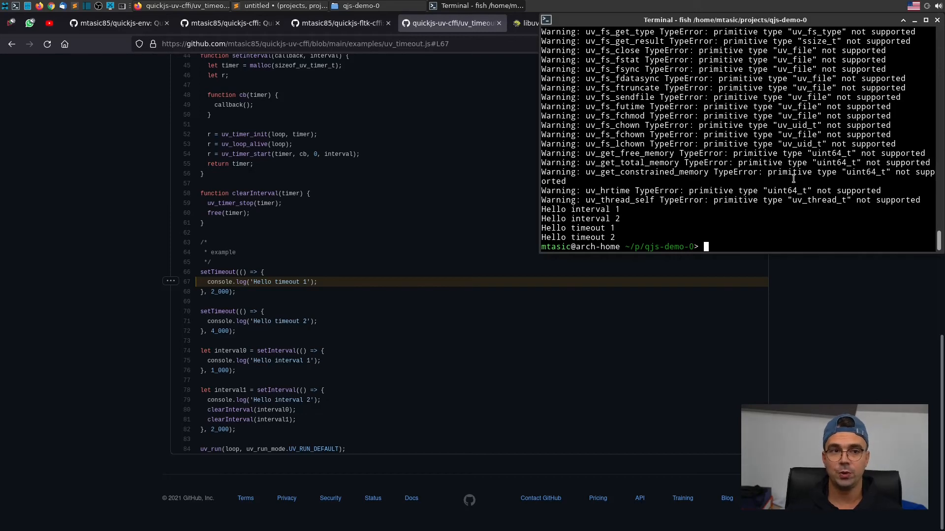
{"action": "left_click", "coordinate": [118, 24]}
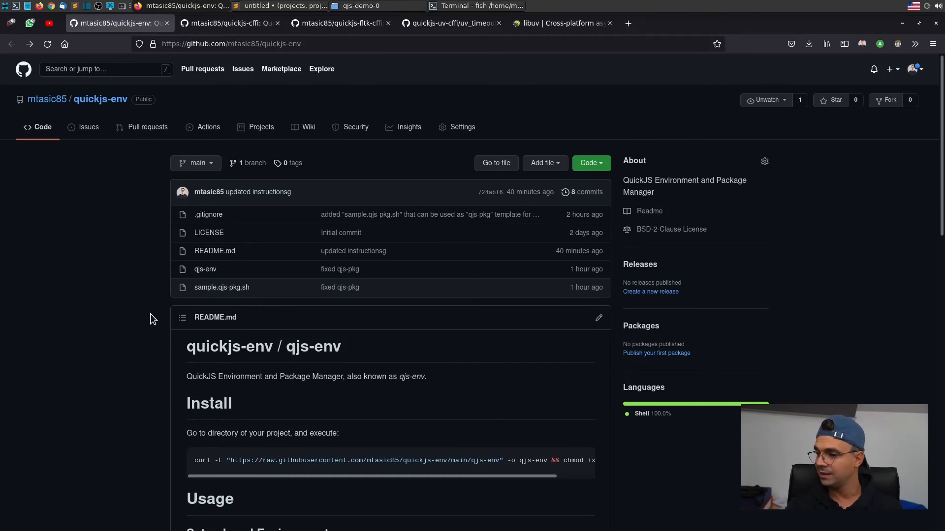
Step: Look over the quickjs-cffi repository tab, then return to the uv_timeout.js example
{"action": "left_click", "coordinate": [231, 23]}
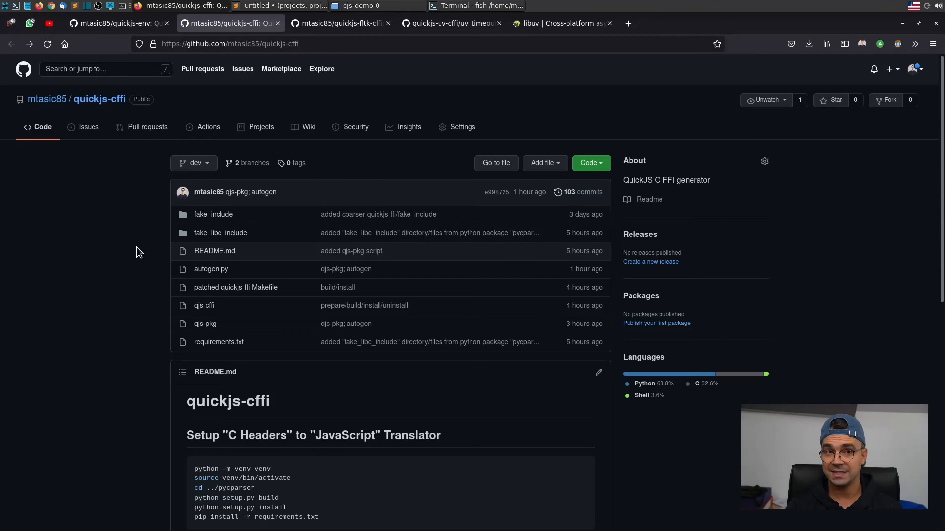
{"action": "mouse_move", "coordinate": [151, 245]}
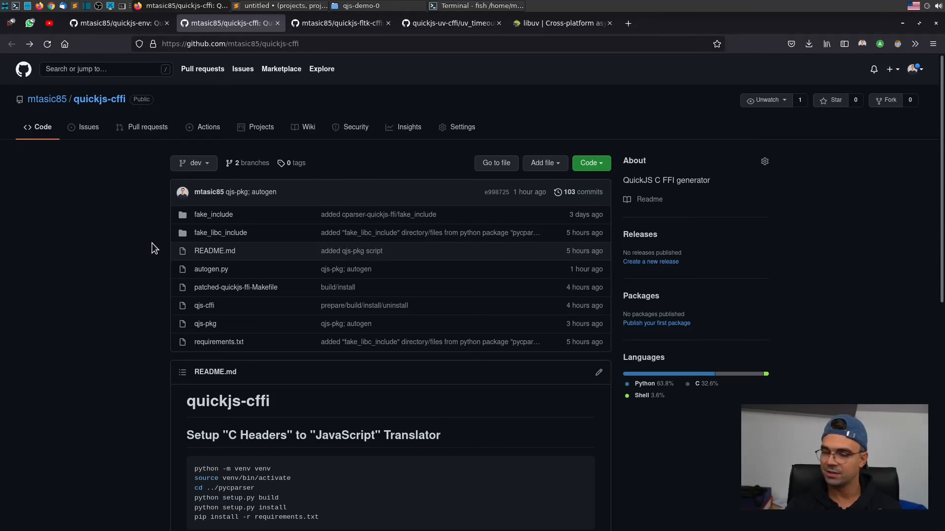
{"action": "left_click", "coordinate": [336, 24]}
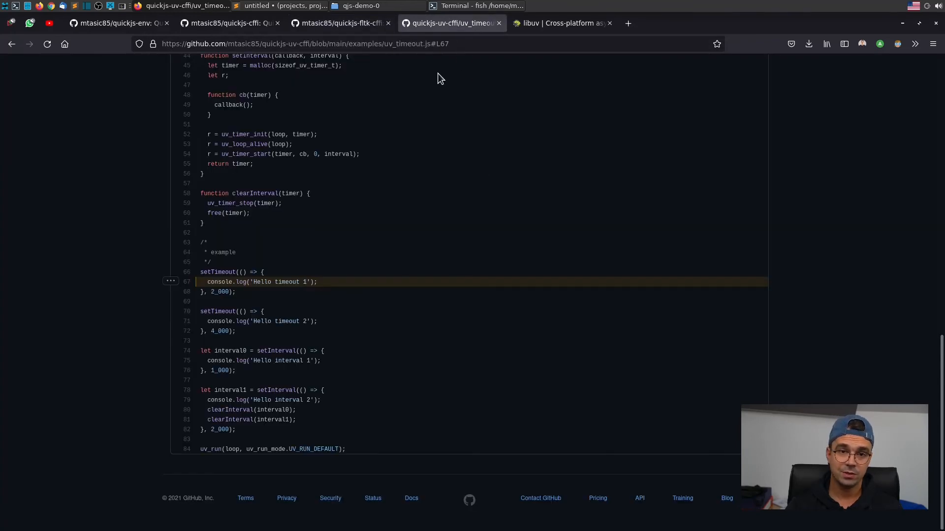
{"action": "scroll", "scroll_direction": "up", "scroll_amount": 3}
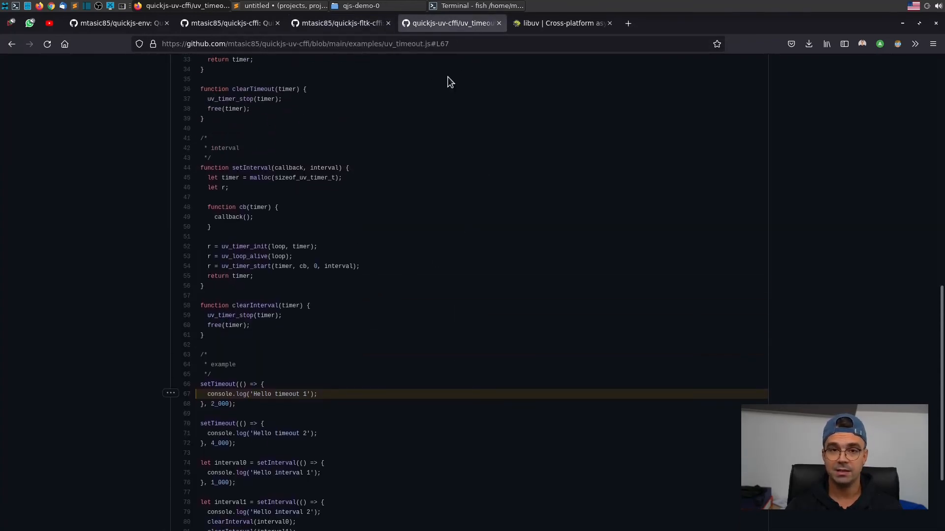
{"action": "mouse_move", "coordinate": [469, 74]}
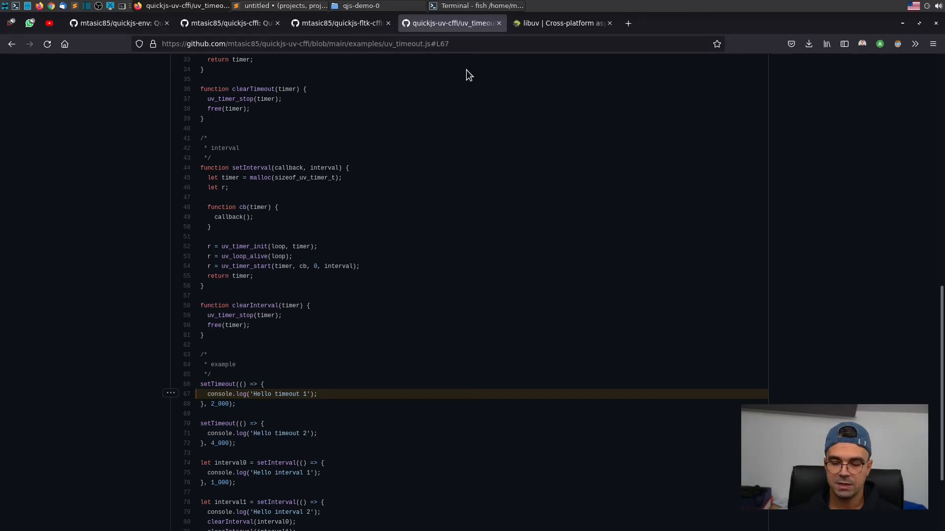
{"action": "mouse_move", "coordinate": [405, 81]}
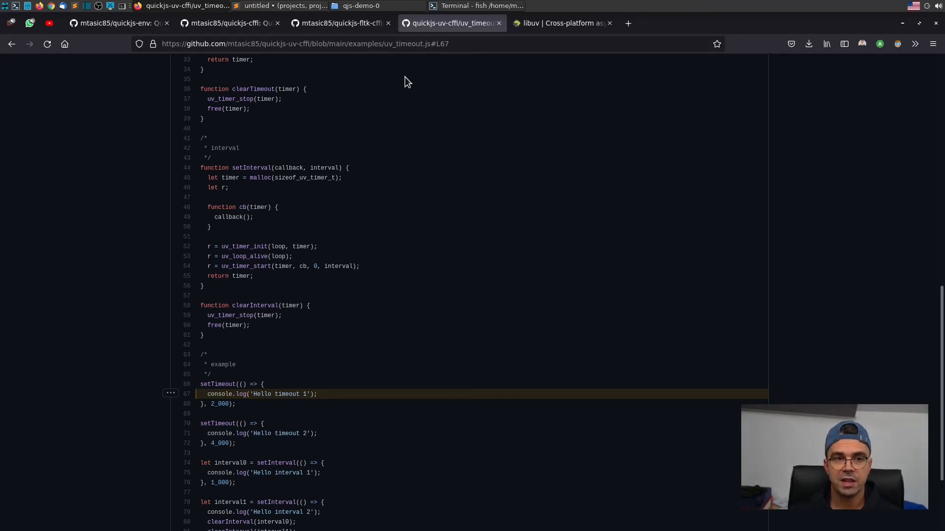
{"action": "mouse_move", "coordinate": [138, 23]}
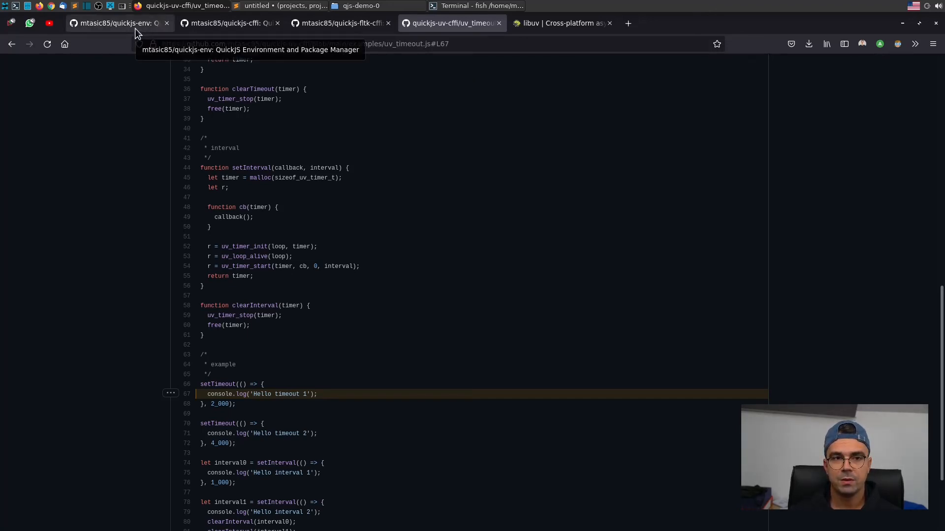
Step: Switch Firefox back to the mtasic85/quickjs-env repository front page
{"action": "left_click", "coordinate": [113, 24]}
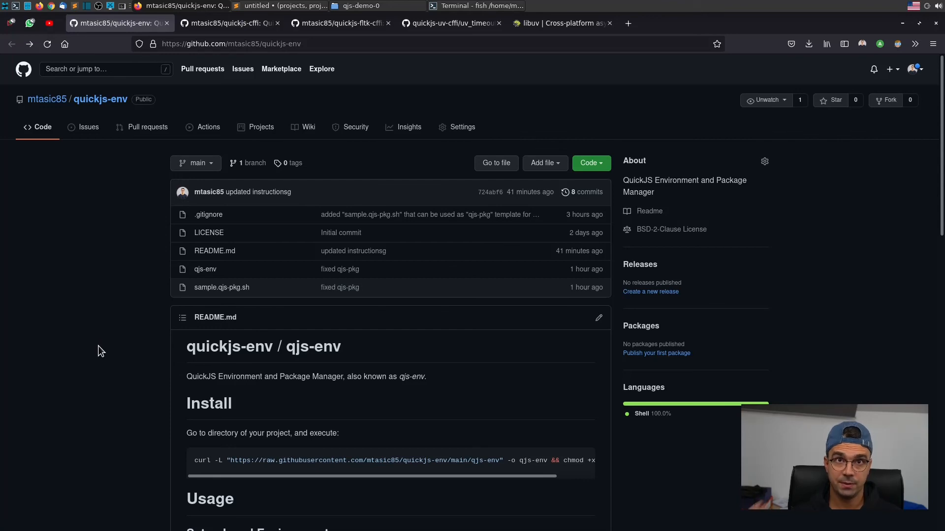
{"action": "mouse_move", "coordinate": [413, 45]}
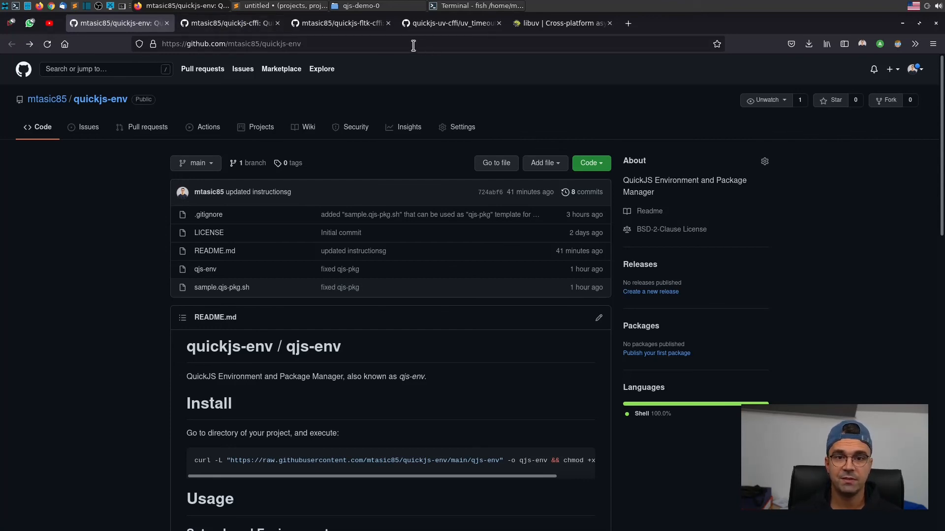
{"action": "mouse_move", "coordinate": [449, 24]}
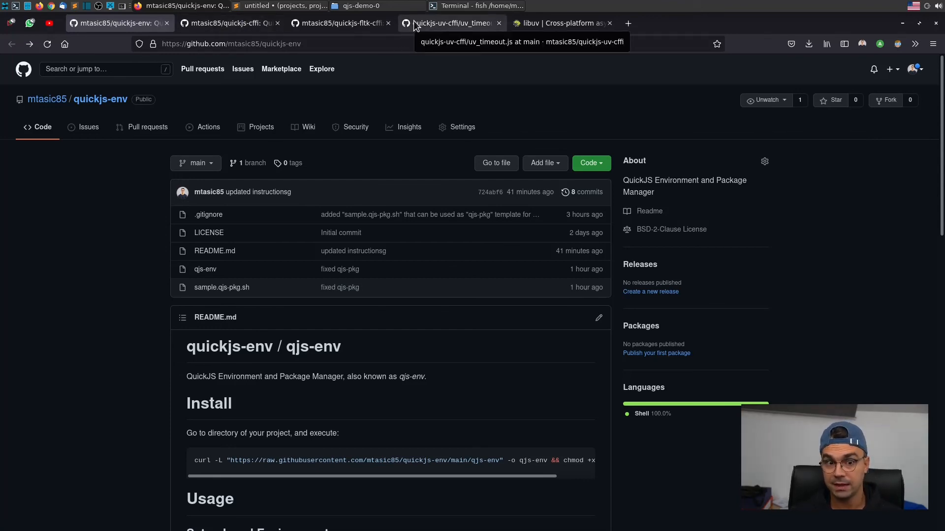